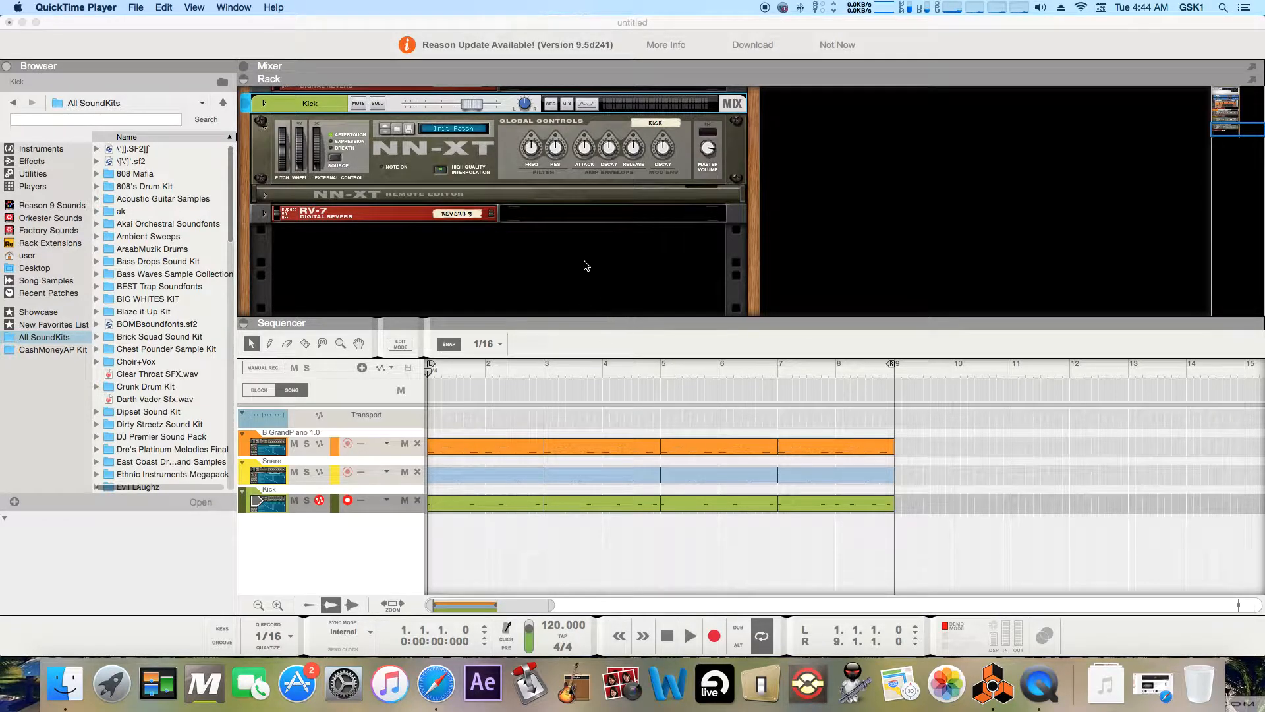
- Bring the Reason song forward, play it from the start, then stop partway
click(545, 268)
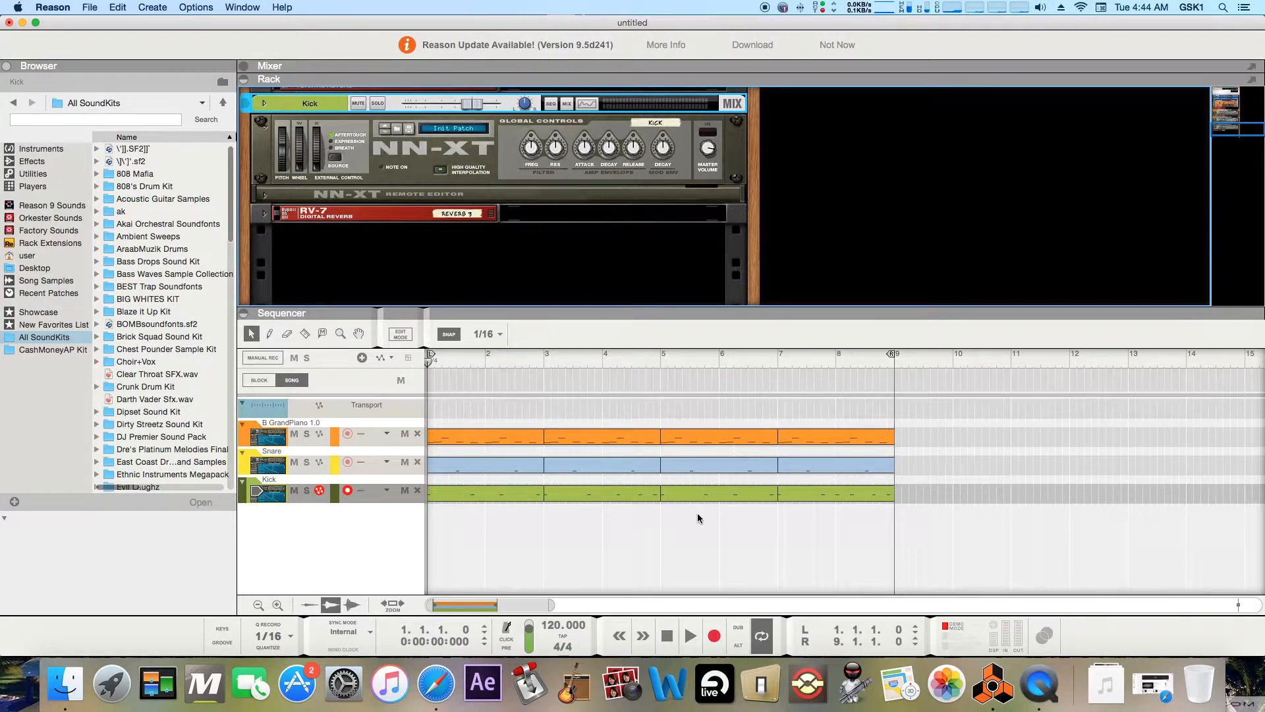
scroll(down, 3)
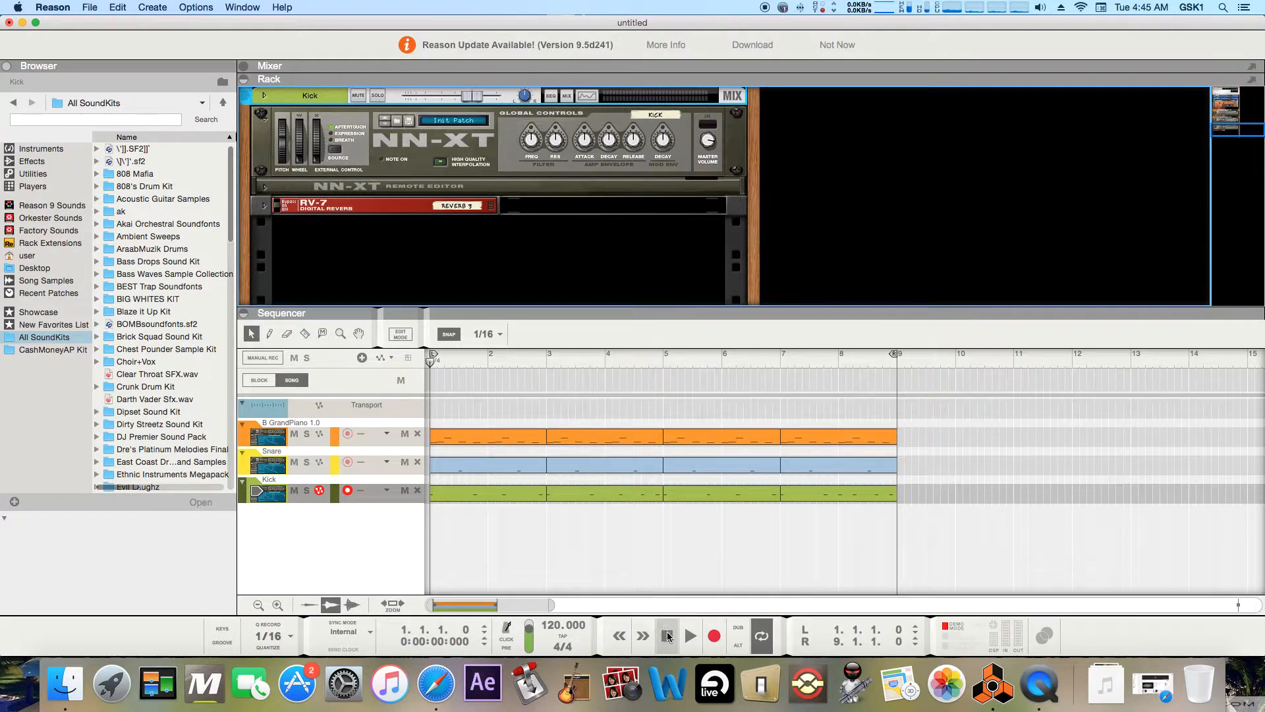
click(690, 636)
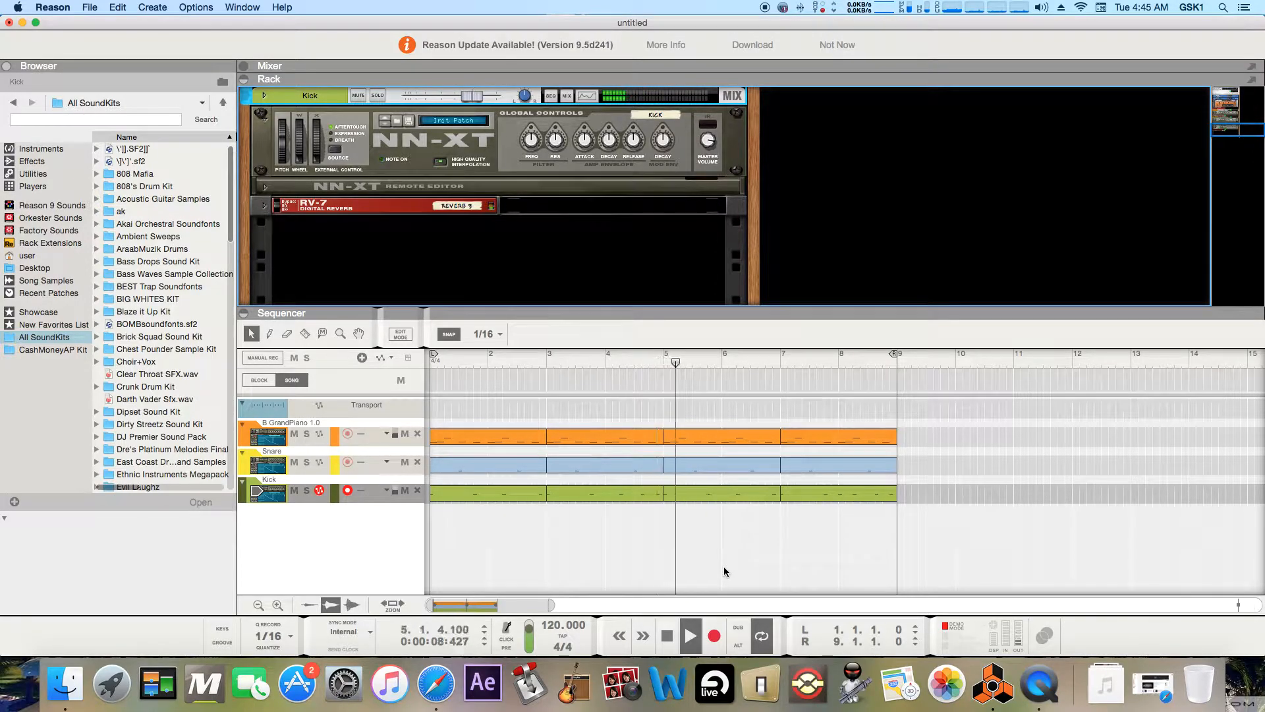
click(666, 637)
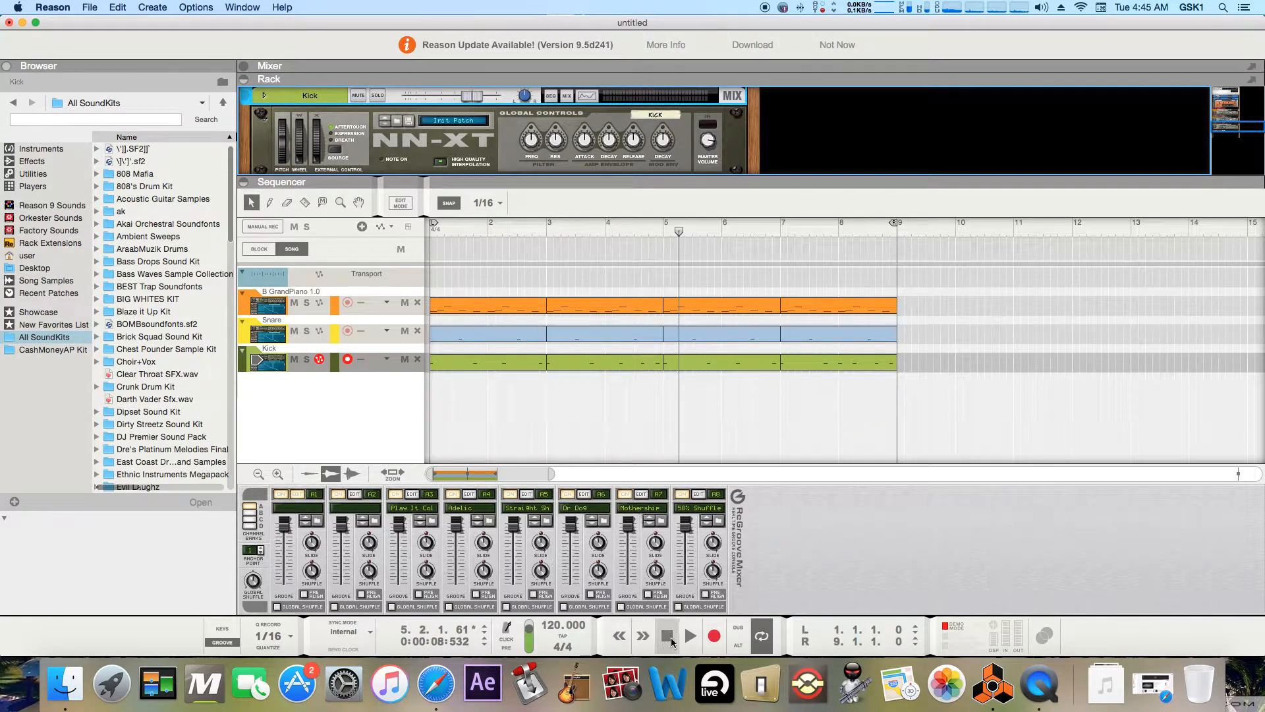
click(666, 636)
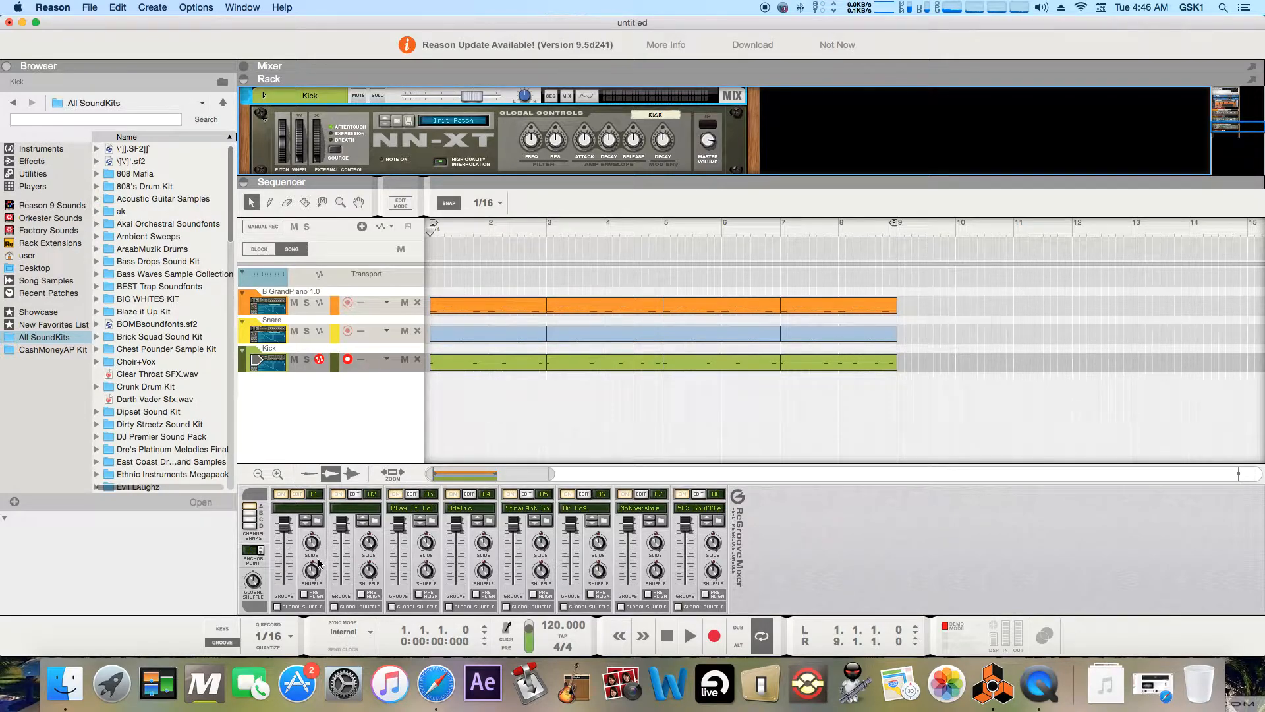
right_click(310, 557)
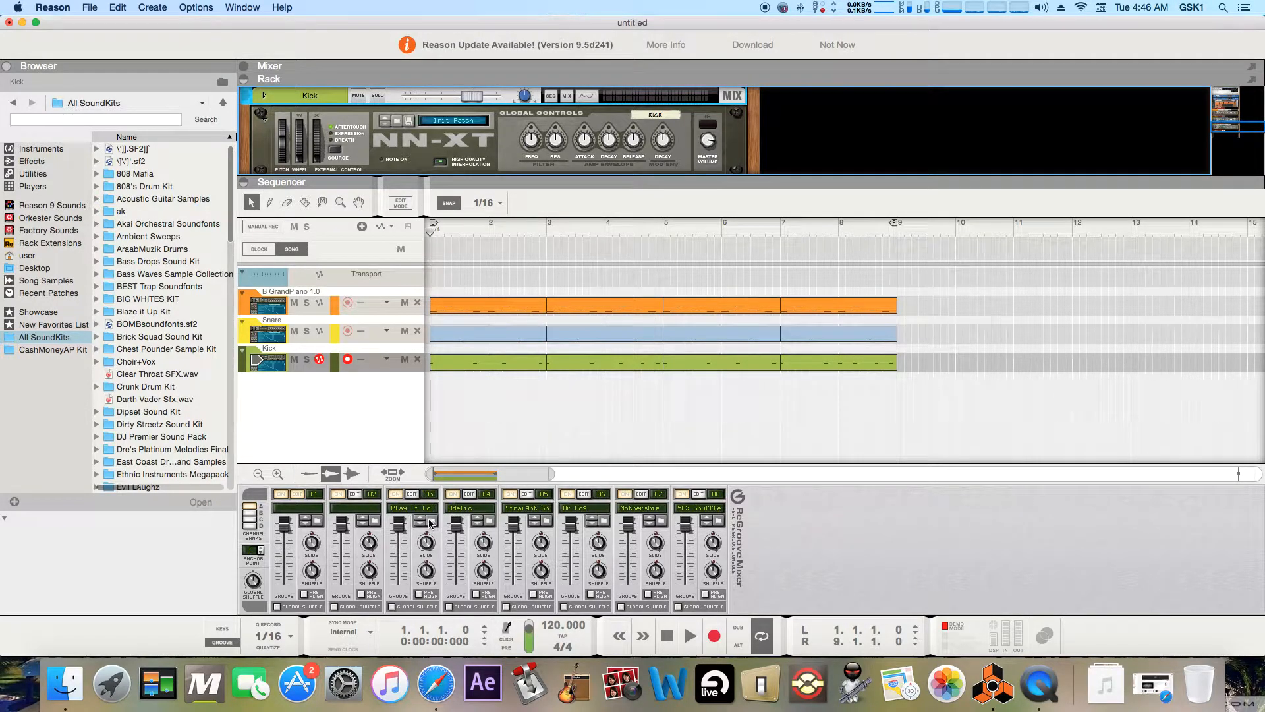
- Browse channel A3's groove patches and select Play It Cold.grov from the Pop-Rock grooves
click(427, 520)
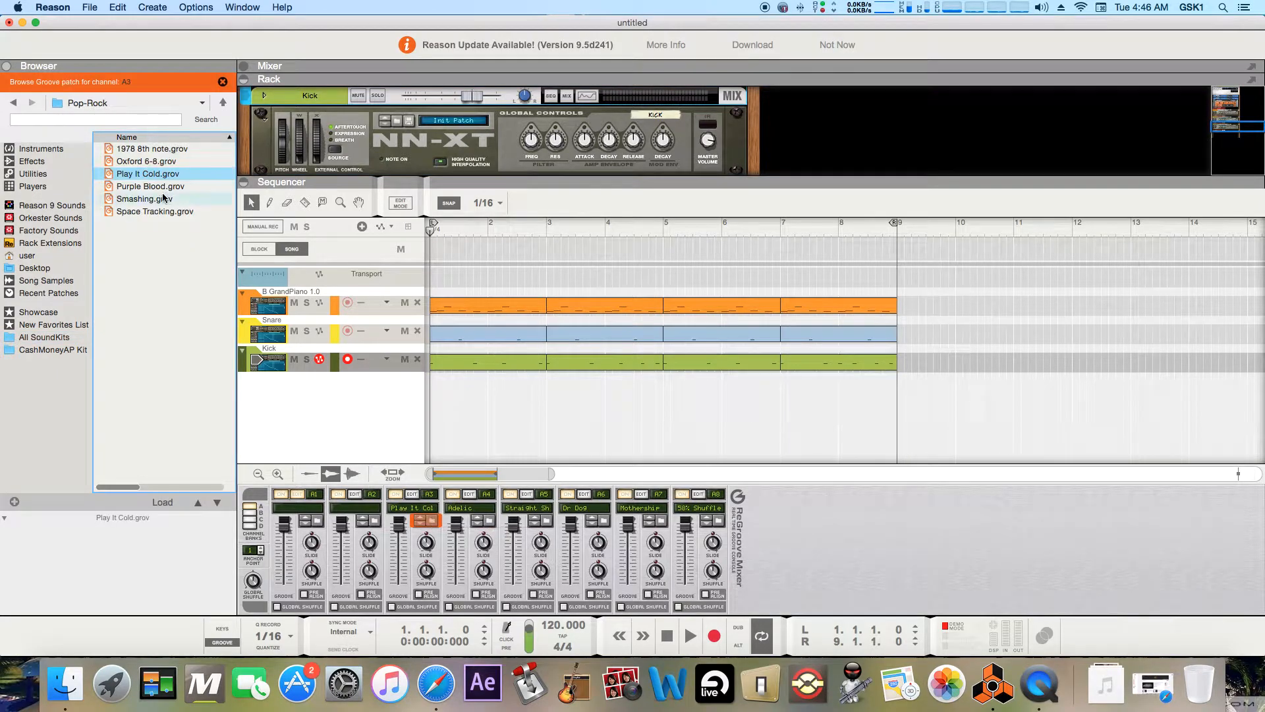
click(147, 173)
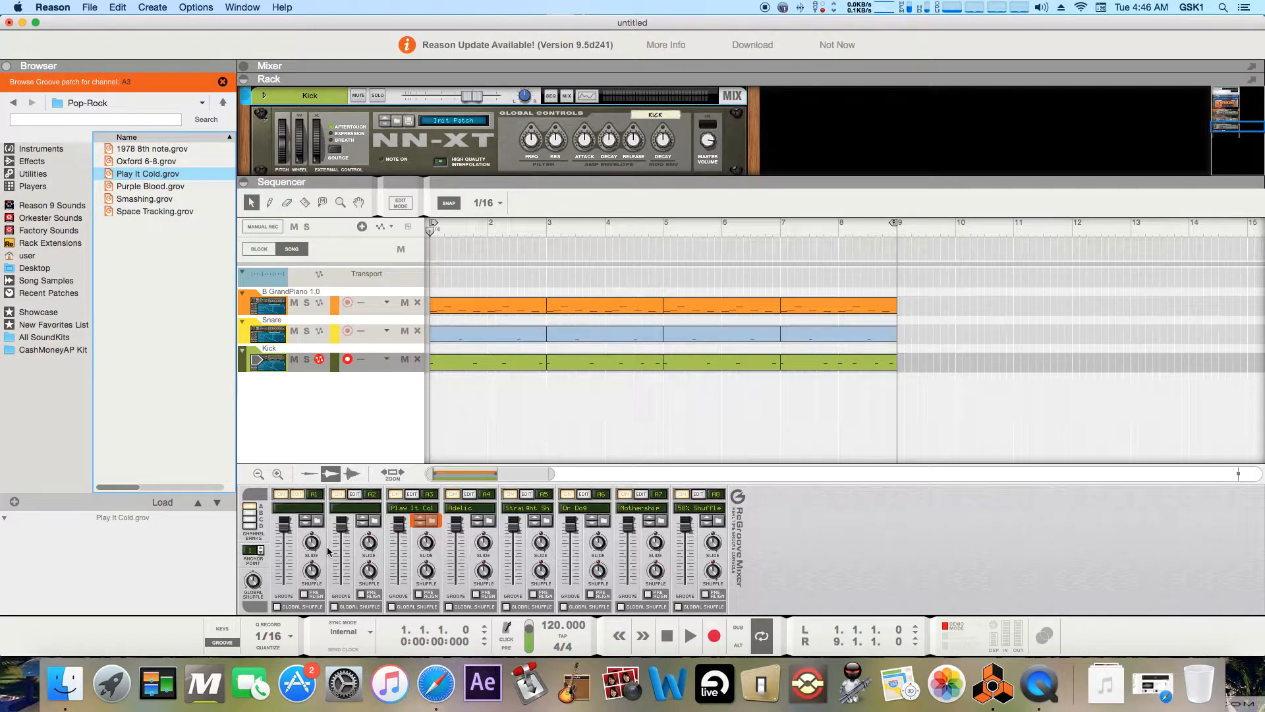
mouse_move(320, 565)
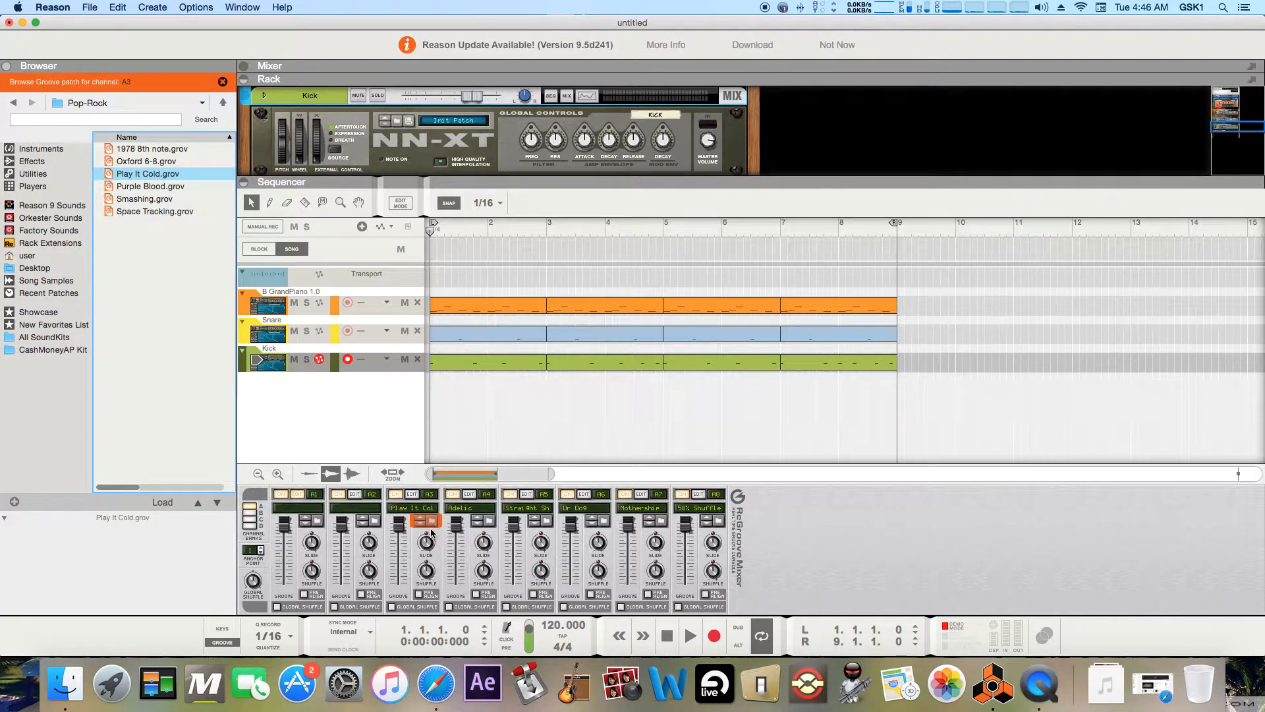
mouse_move(371, 539)
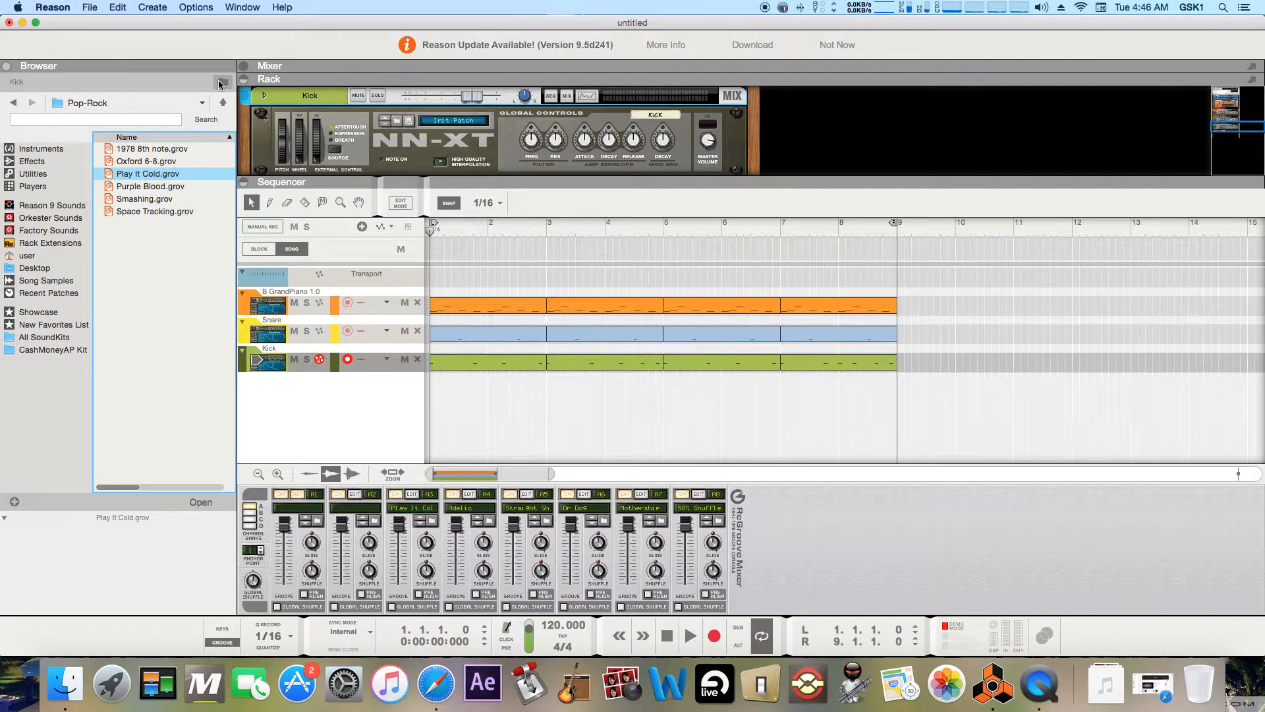
mouse_move(305, 561)
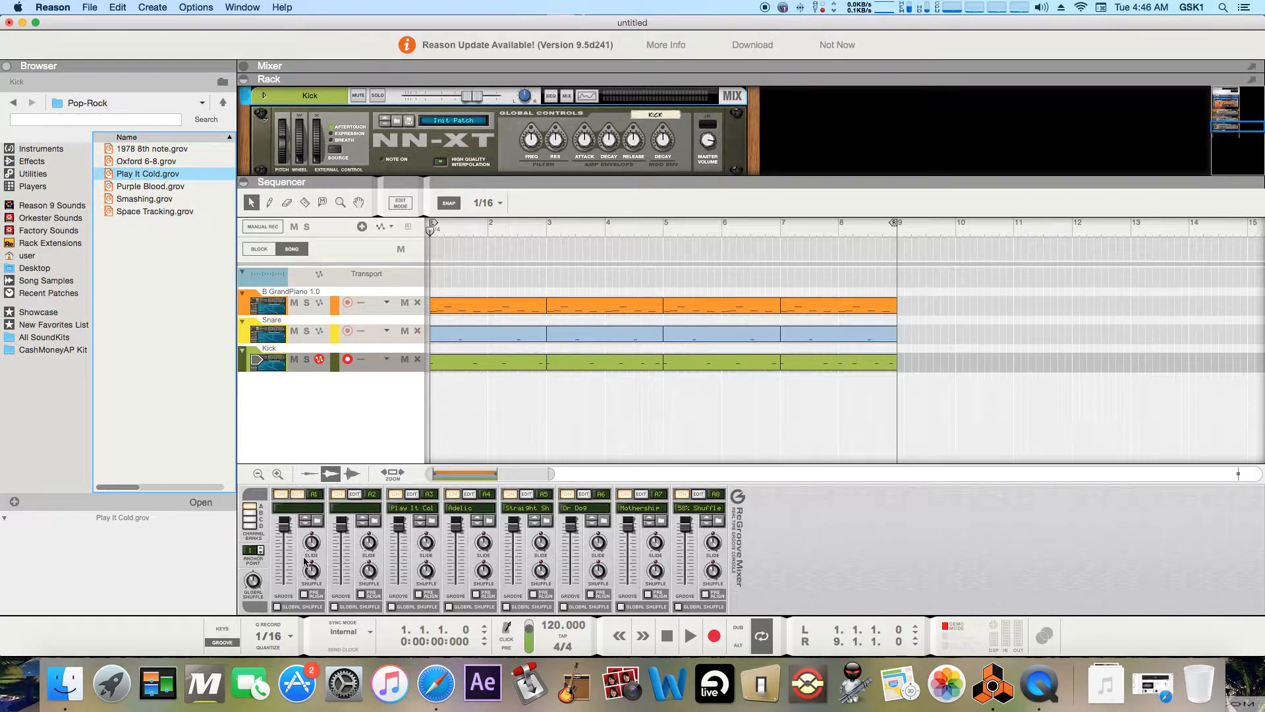
right_click(311, 540)
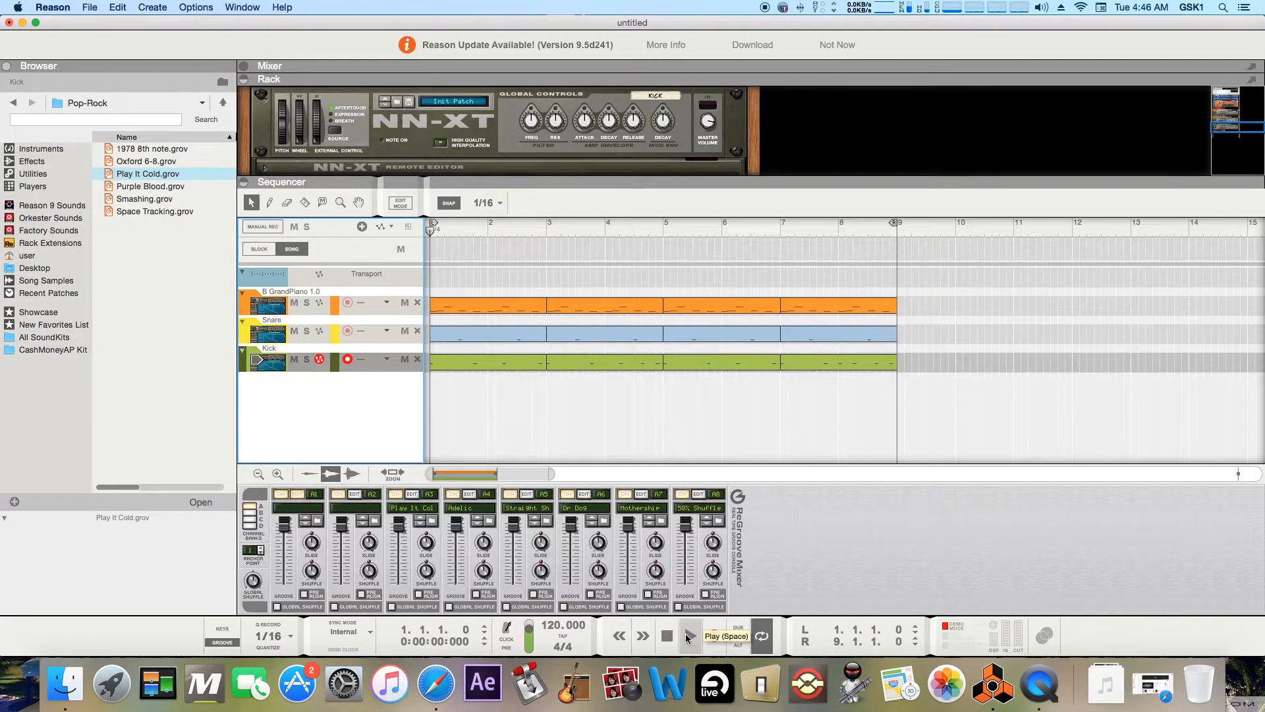
- Restart playback and open the Kick track's A1–A8 groove channel list
click(689, 636)
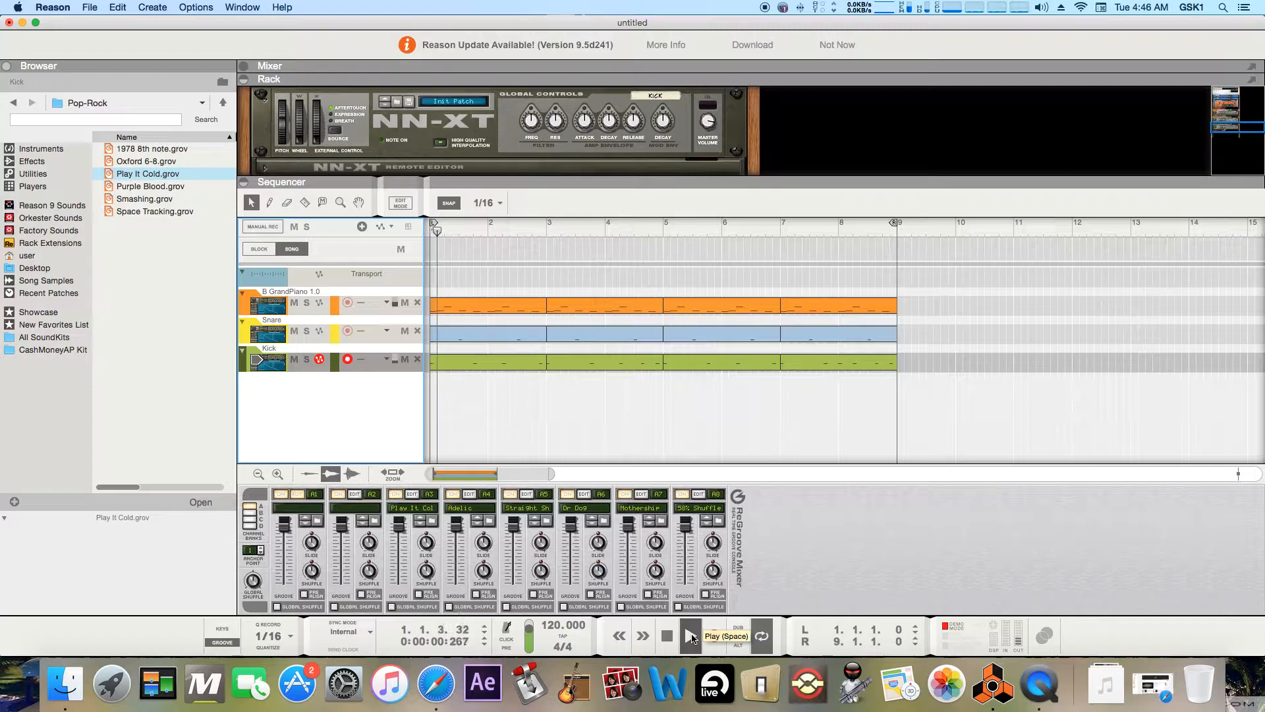
click(689, 635)
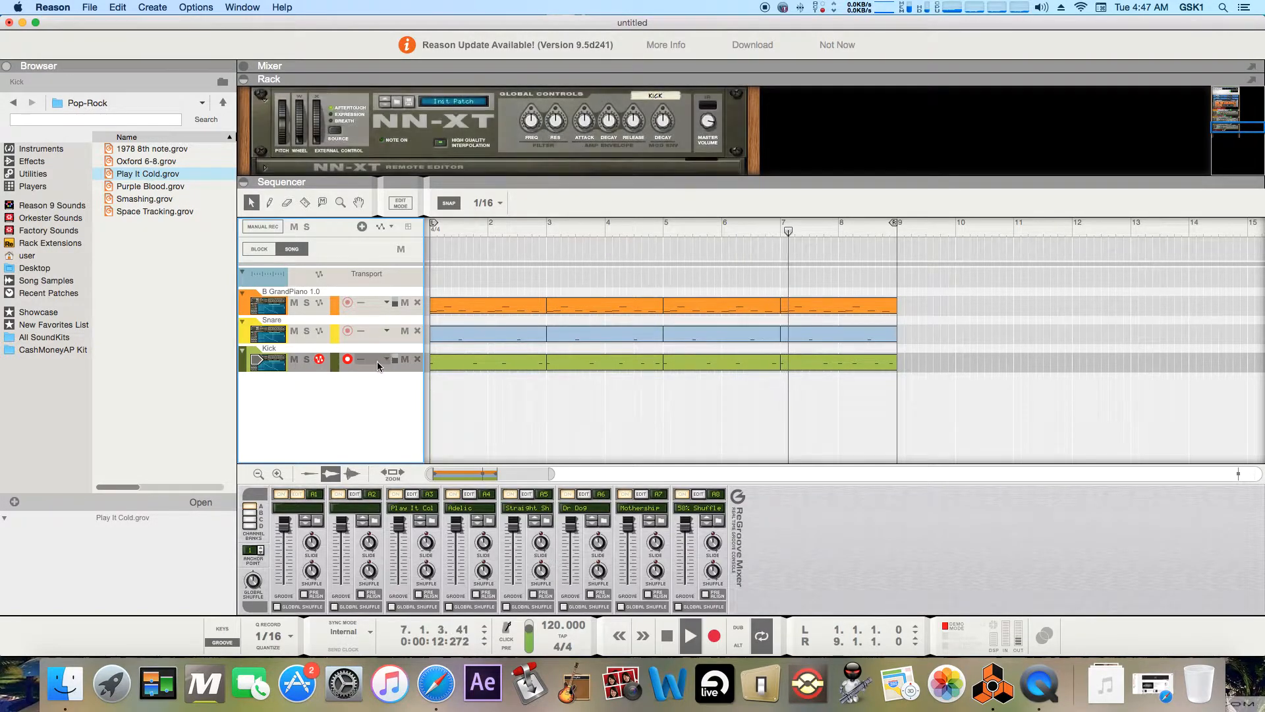
click(385, 359)
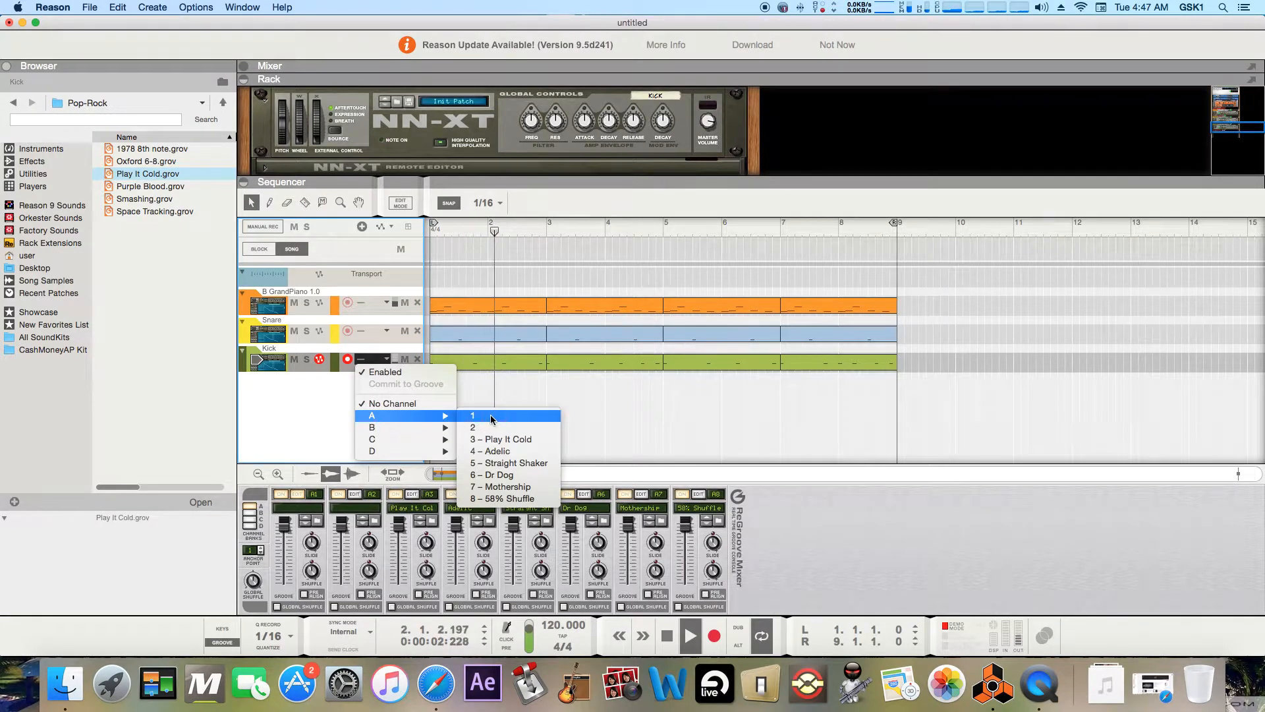
- Route the Kick track to groove channel A1 and nudge A1's Shuffle knob
click(473, 415)
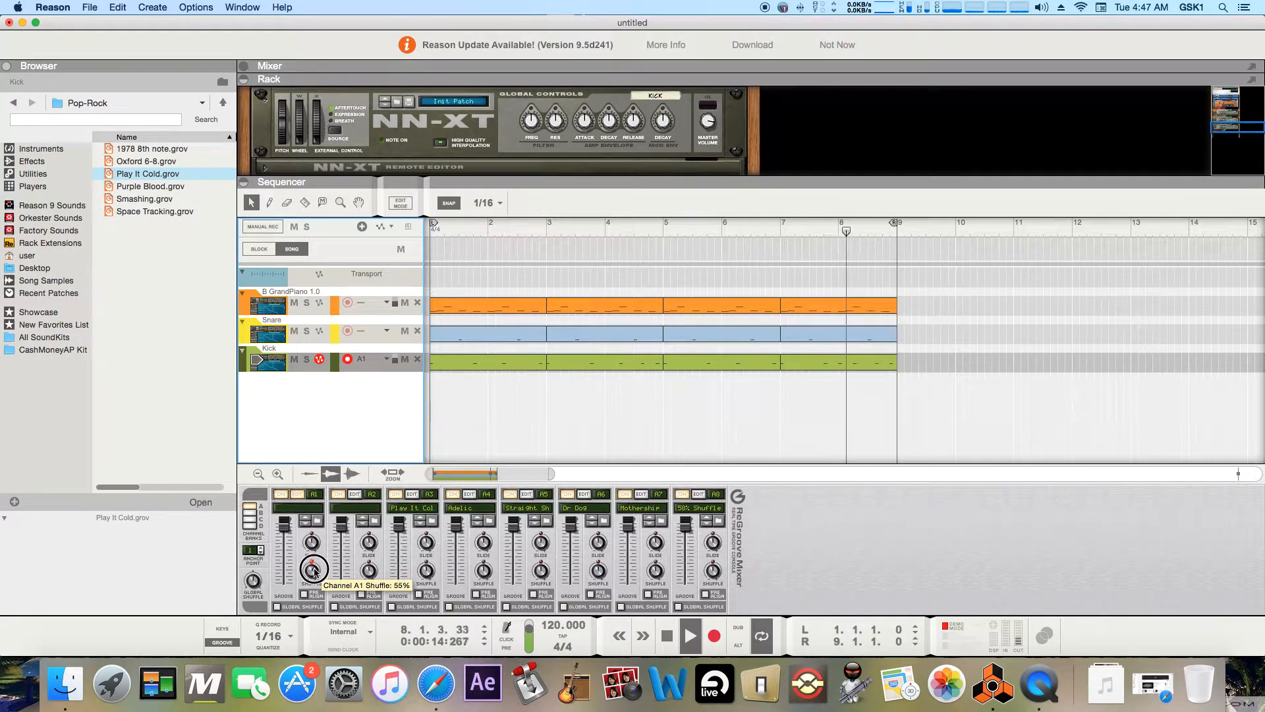
drag(313, 564, 313, 560)
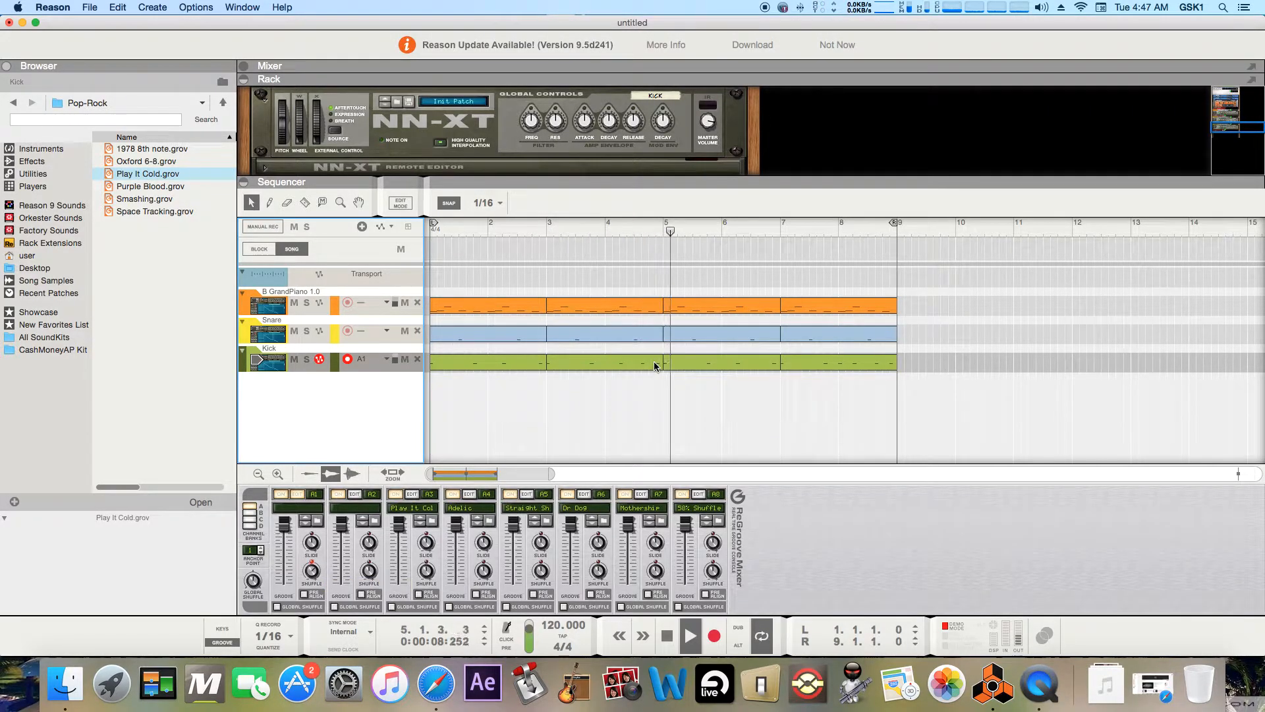
click(690, 636)
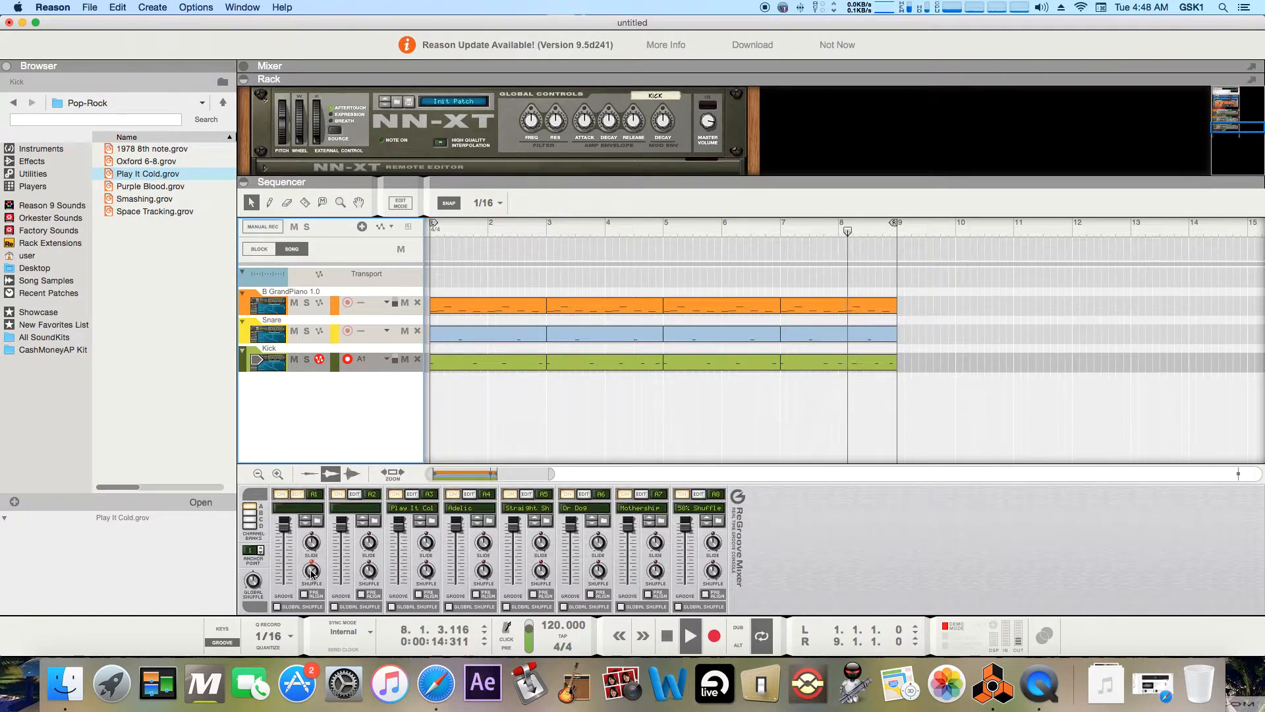
click(385, 360)
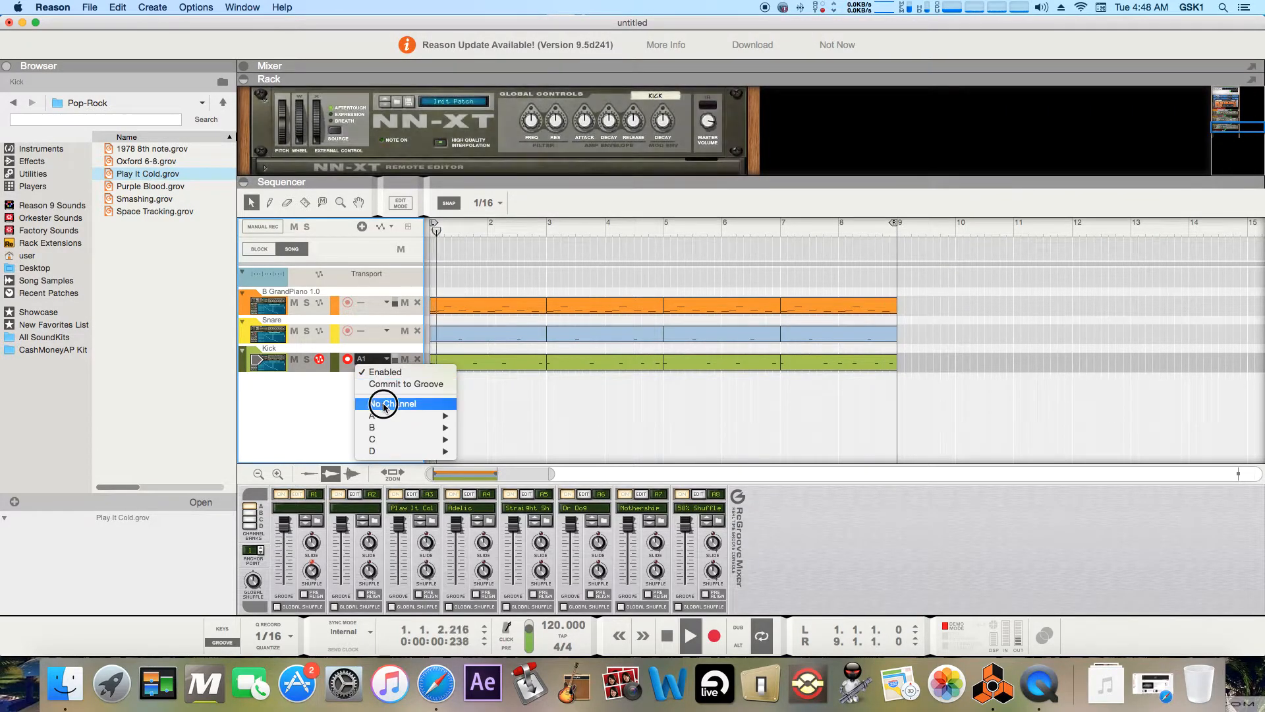
click(393, 403)
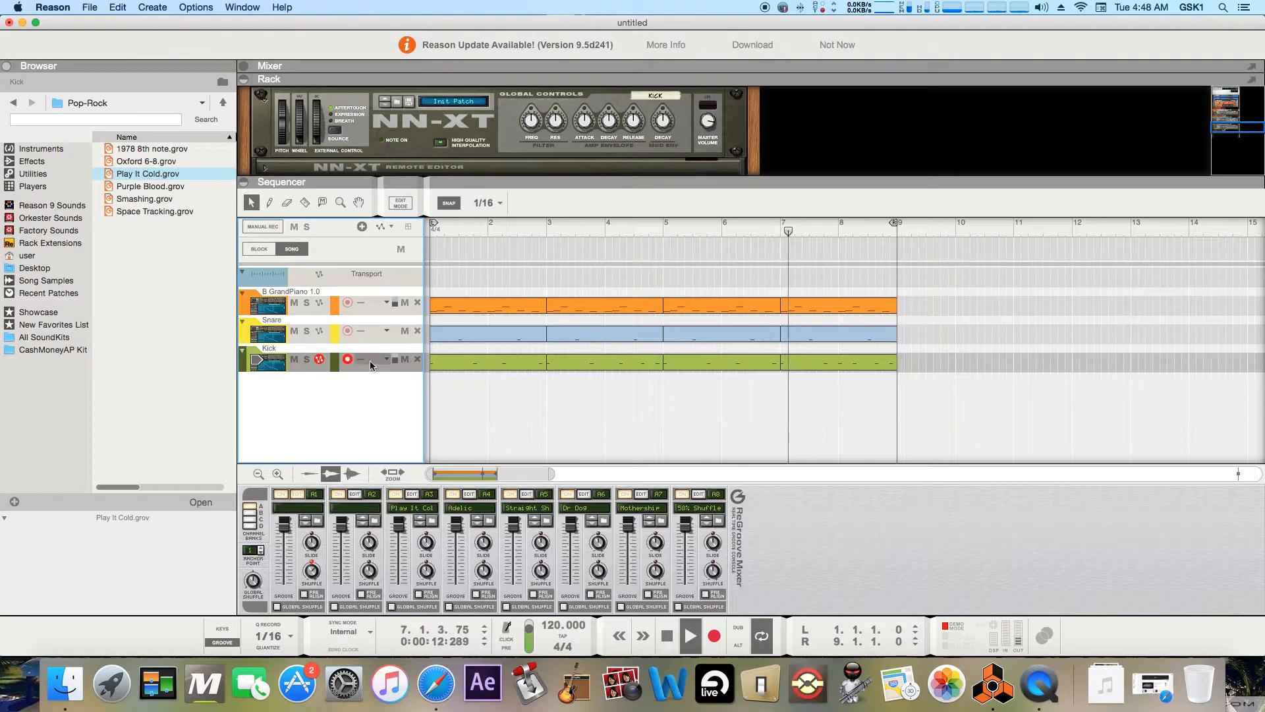
click(385, 358)
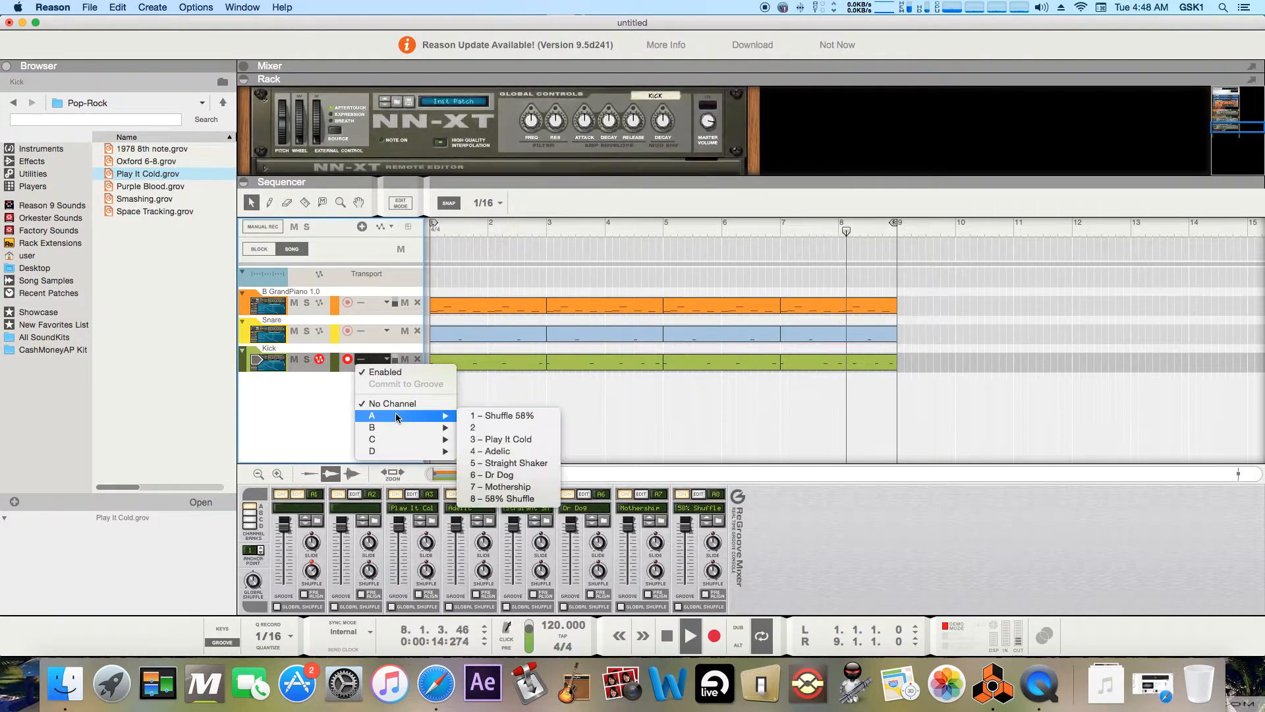
click(473, 415)
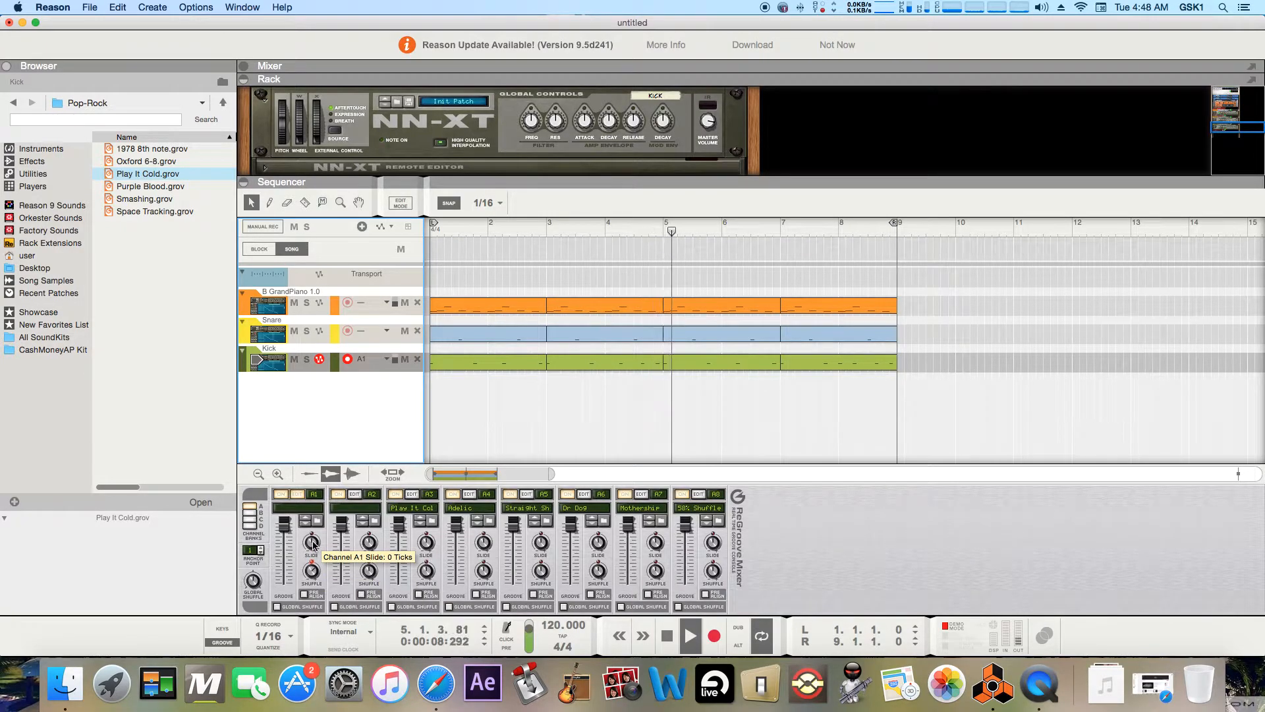
- Restart playback of the song to hear the groove
click(689, 636)
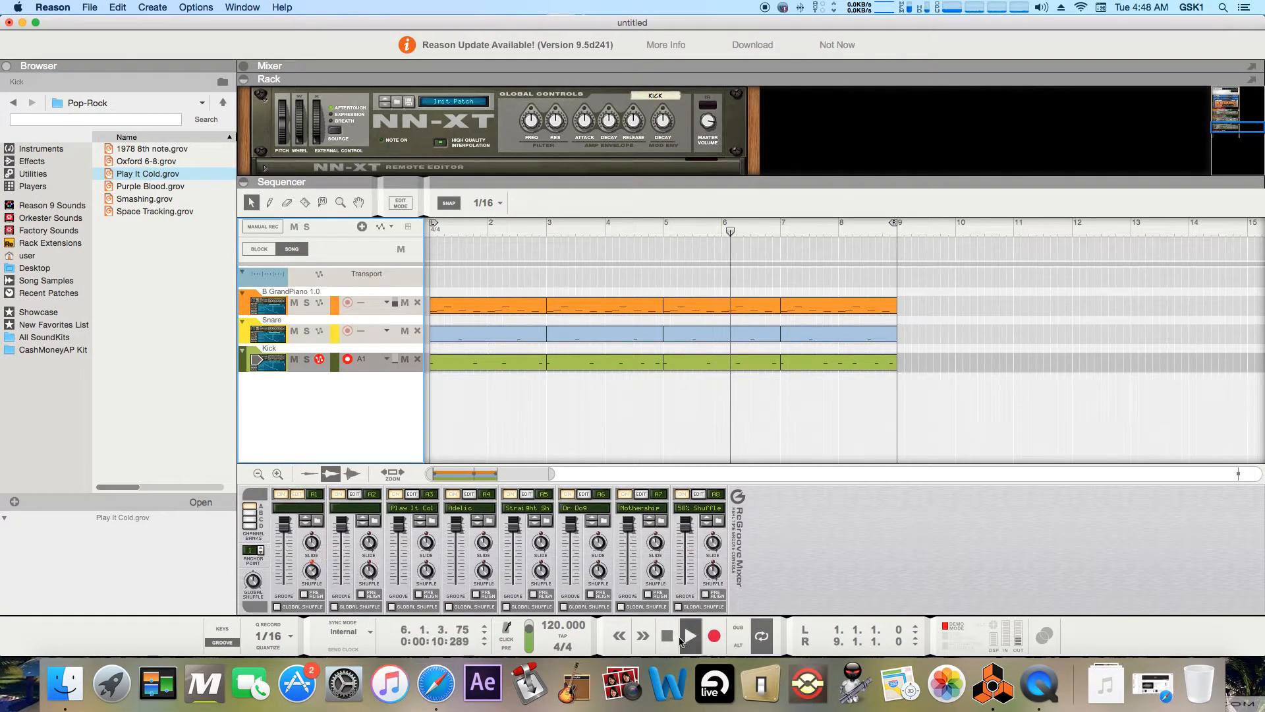
click(690, 637)
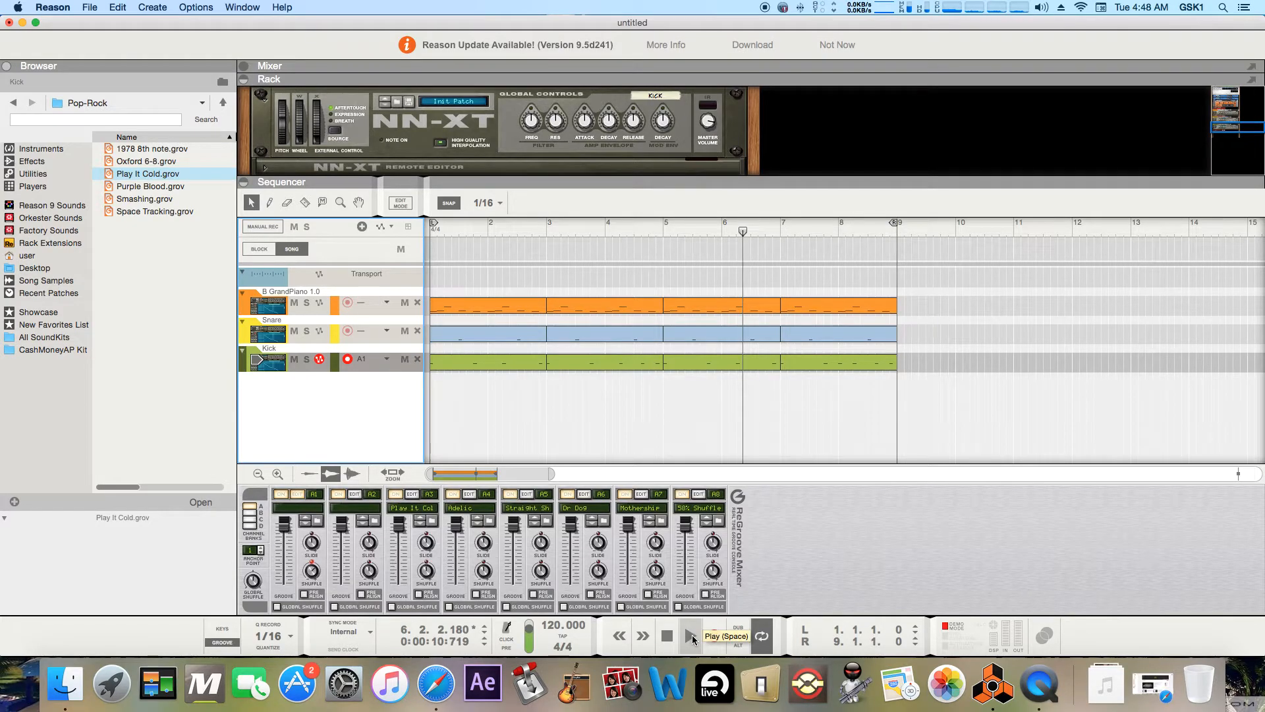
click(690, 636)
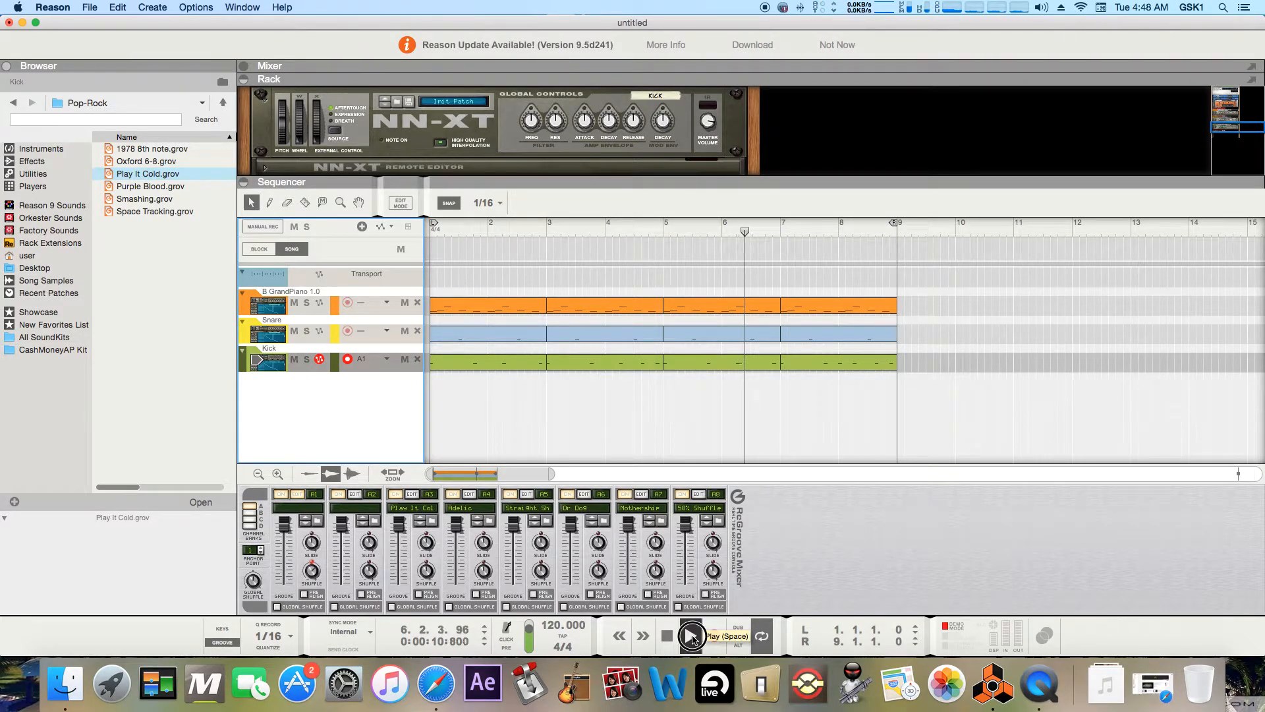
click(690, 636)
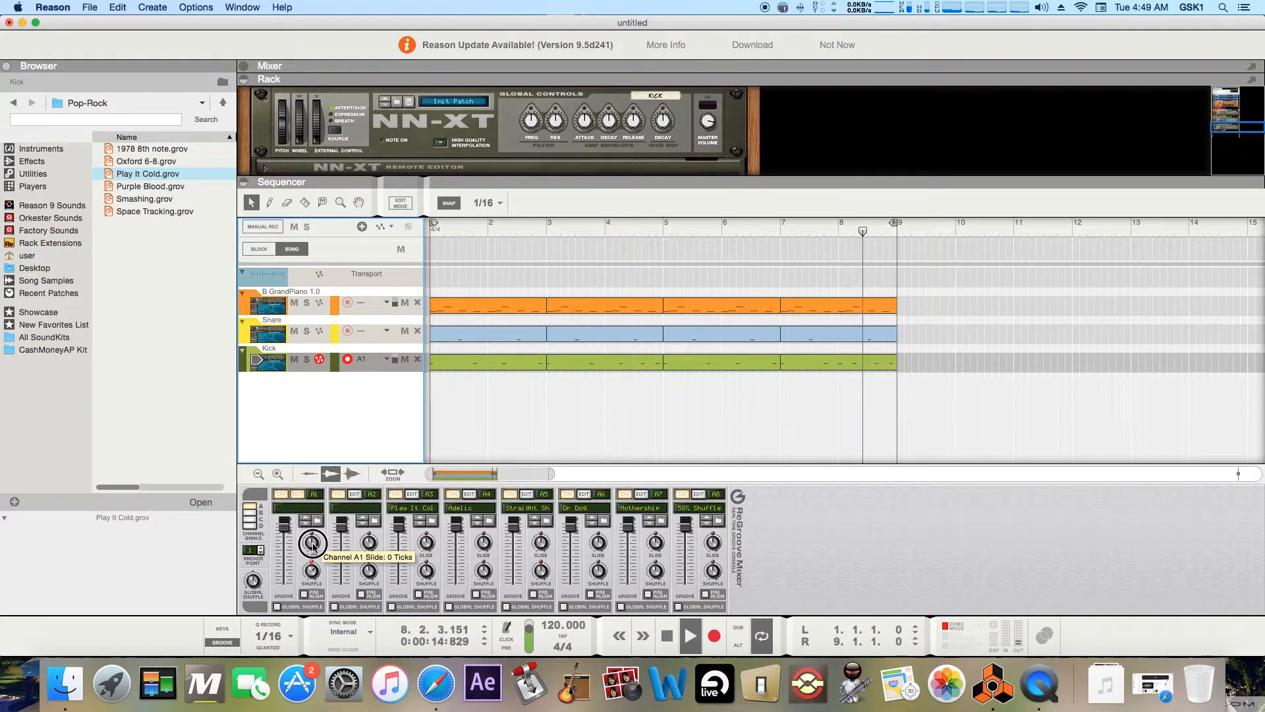
- Sweep channel A1's slide negative to about -102 ticks, then back to 0
drag(312, 536, 313, 565)
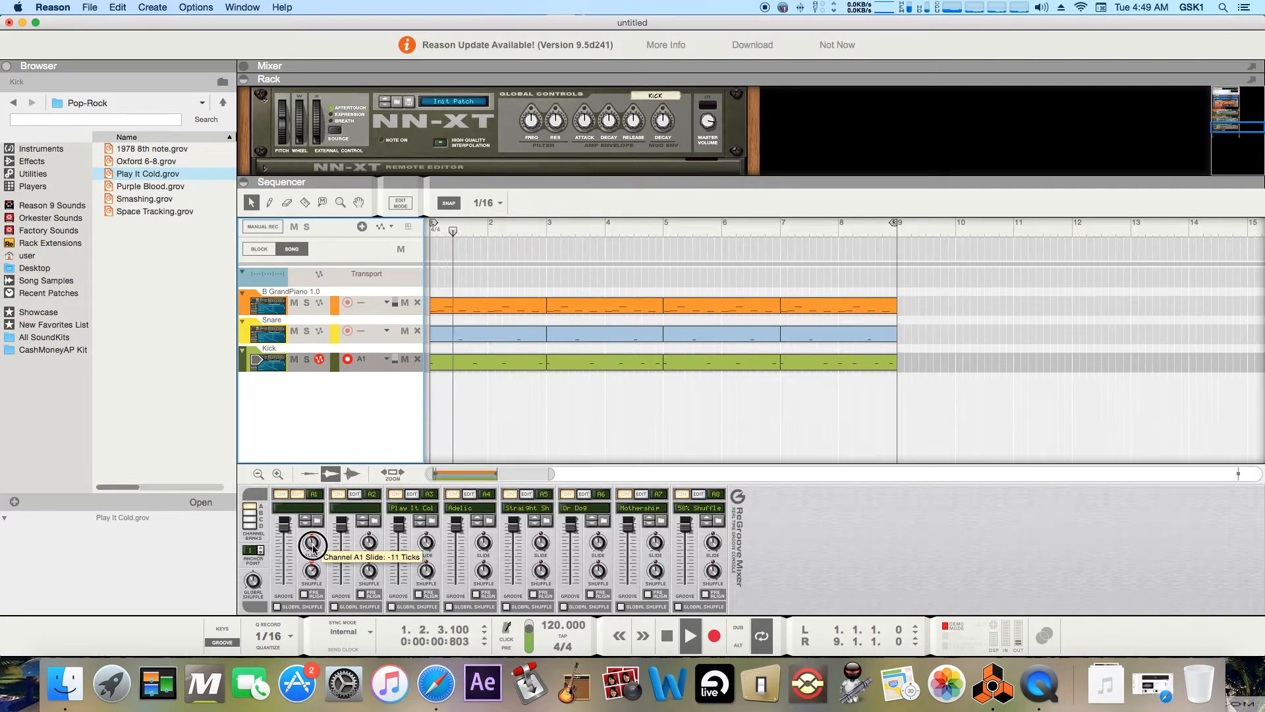
drag(313, 545, 313, 552)
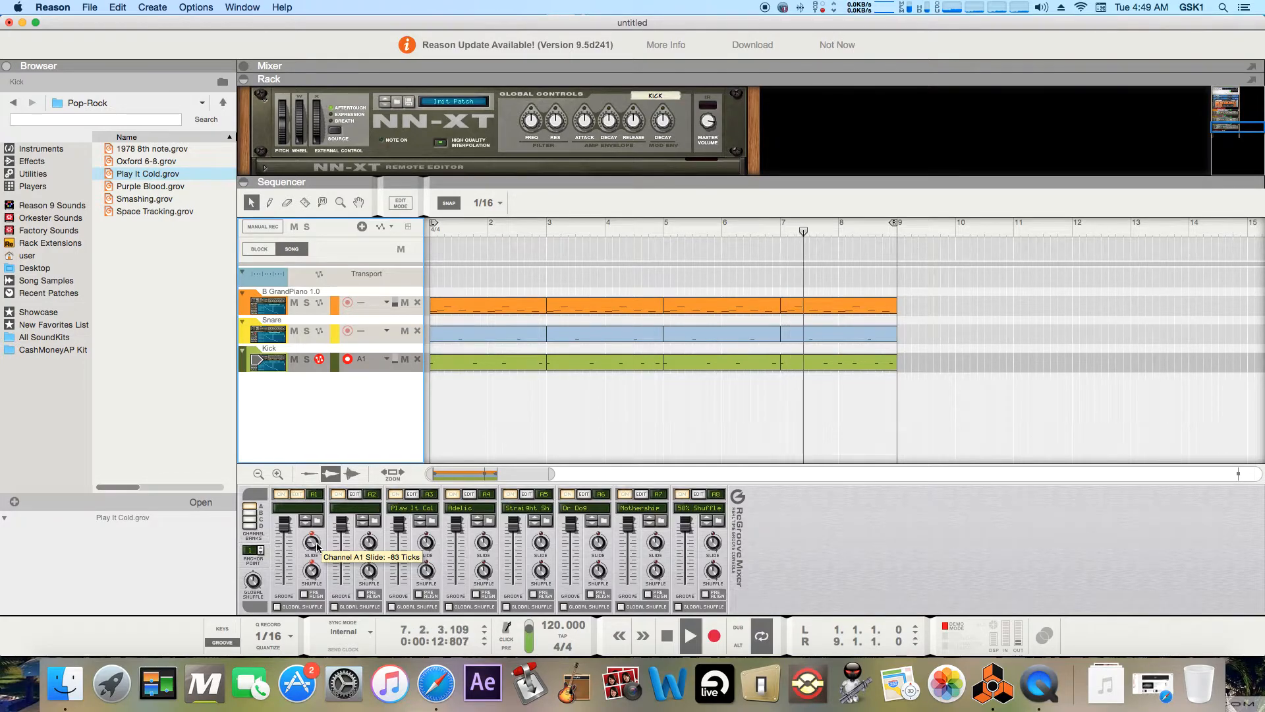
drag(311, 540, 311, 549)
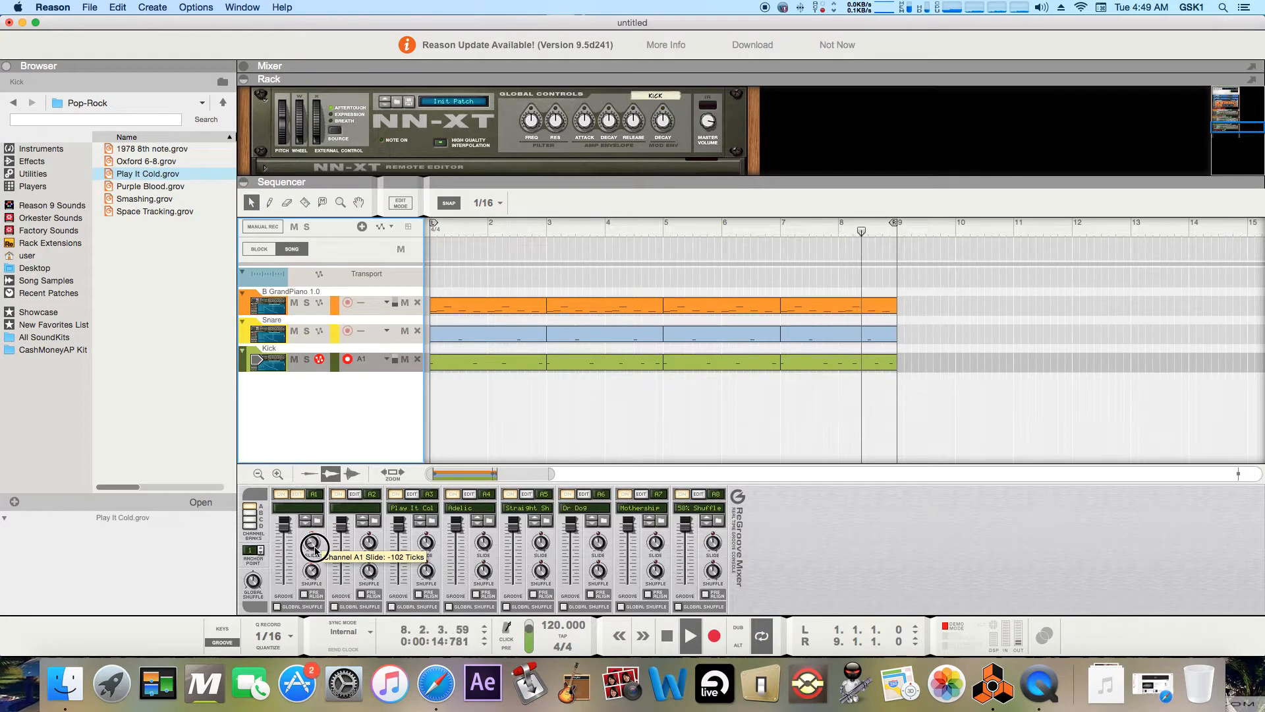
drag(314, 545, 317, 532)
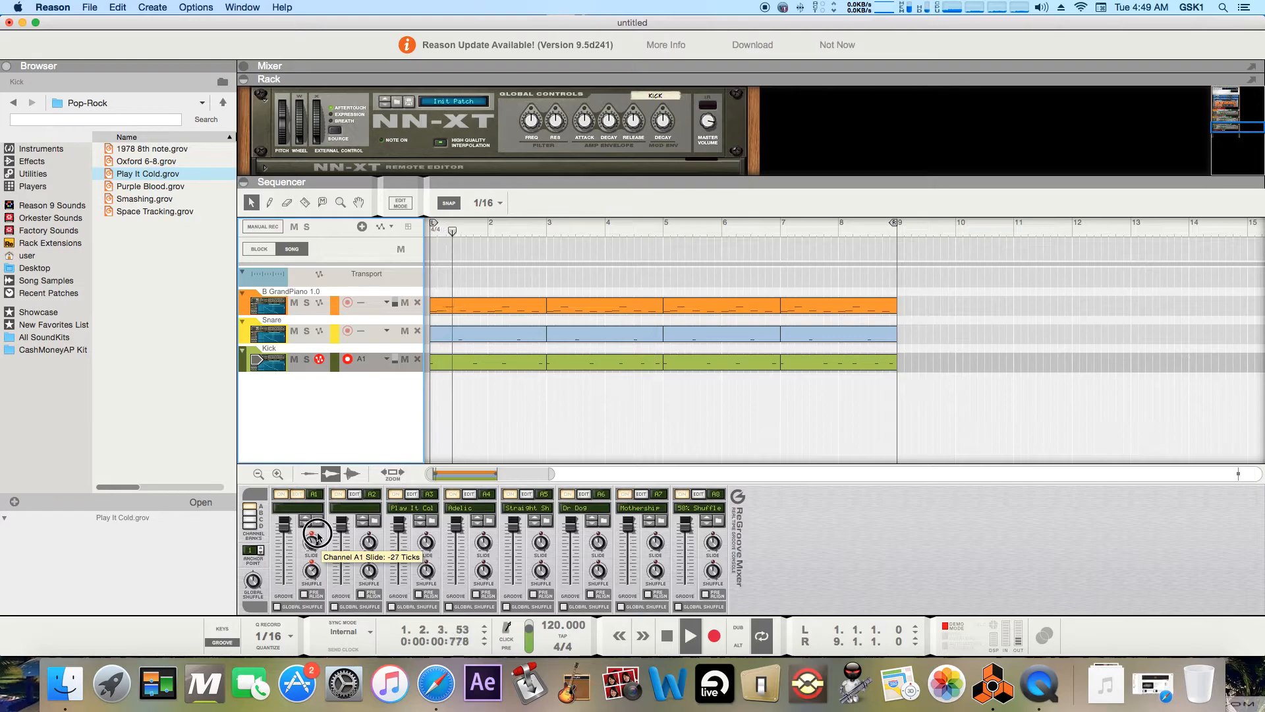
drag(311, 536, 311, 529)
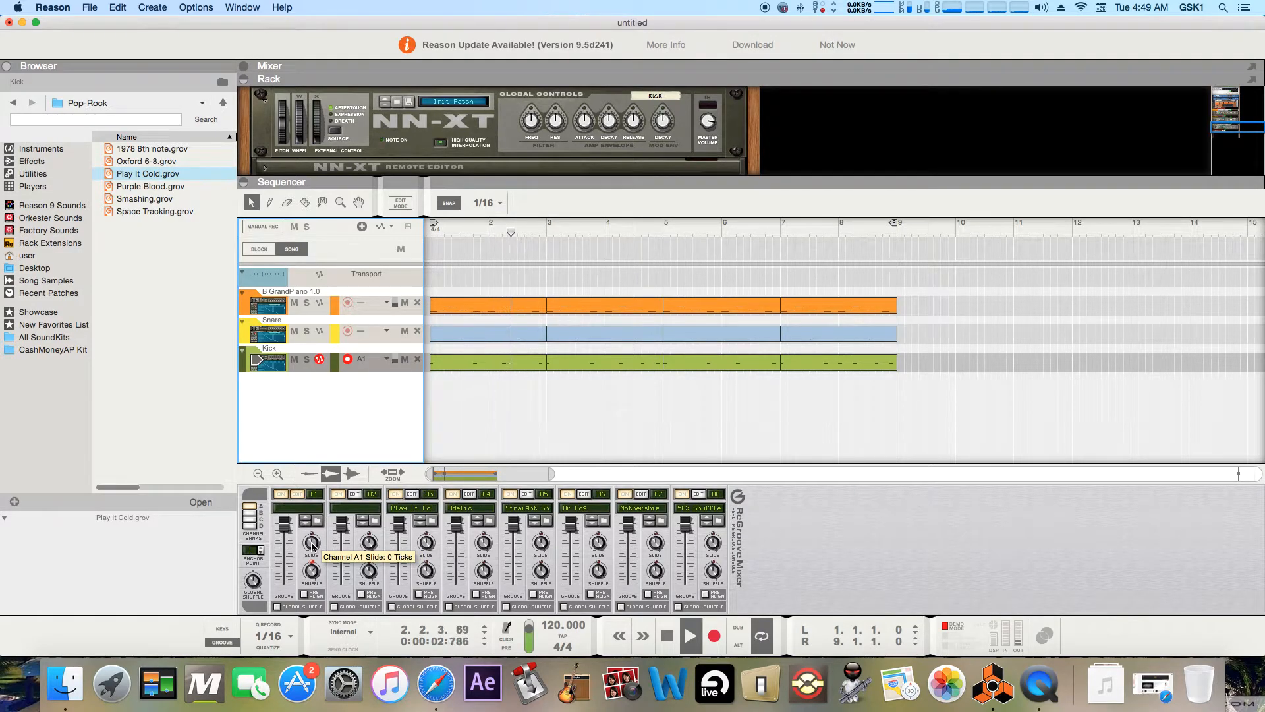
- Raise channel A1's slide positive through 52 ticks, settling around 120 ticks
drag(311, 541, 313, 532)
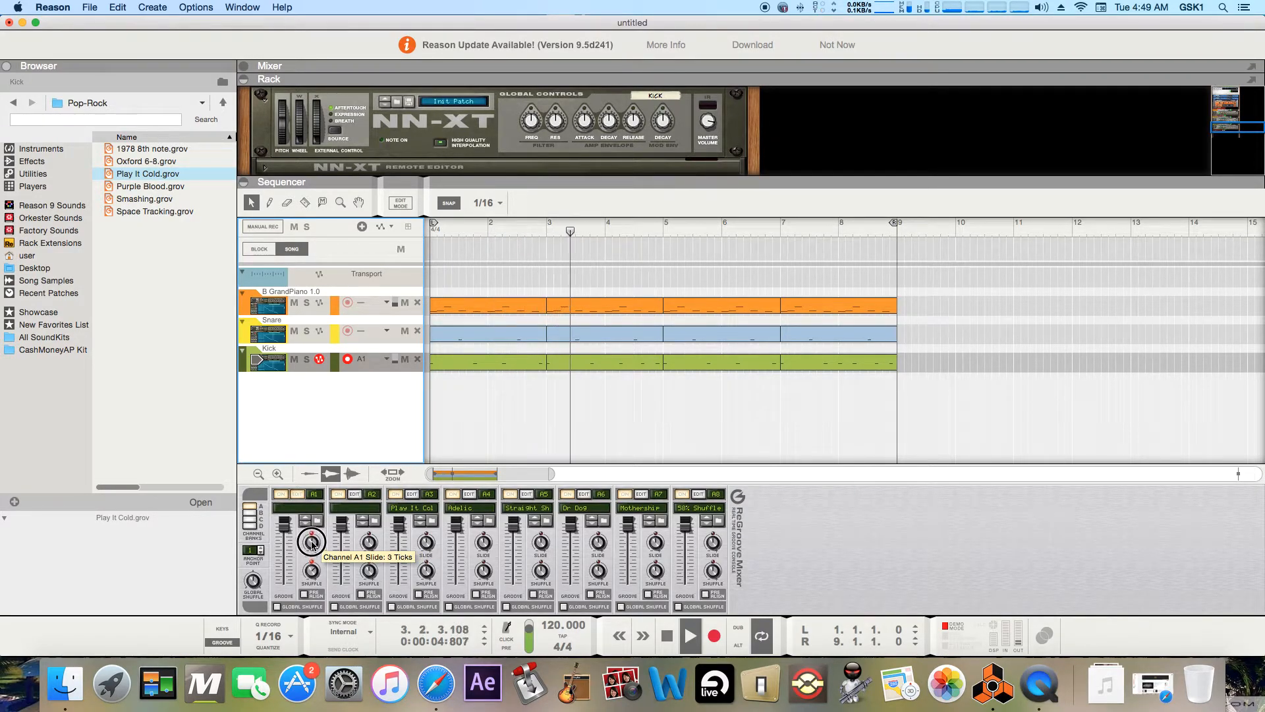
drag(312, 540, 311, 524)
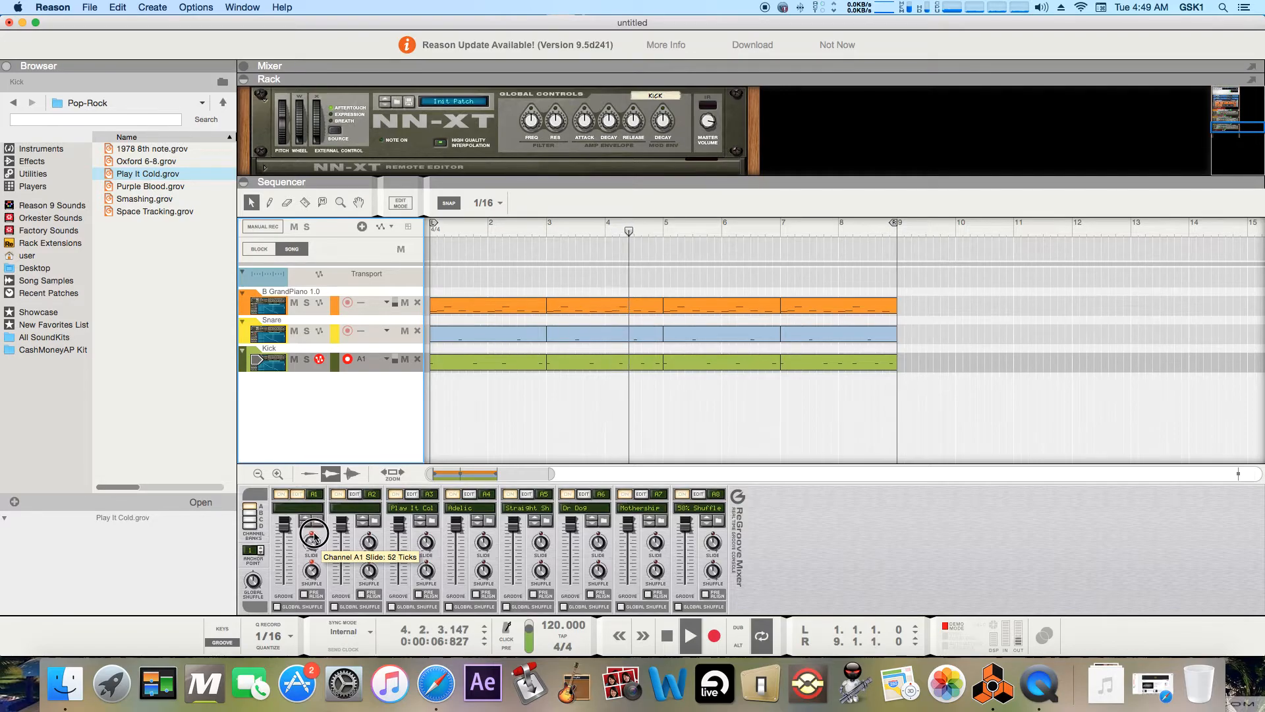
drag(310, 540, 316, 524)
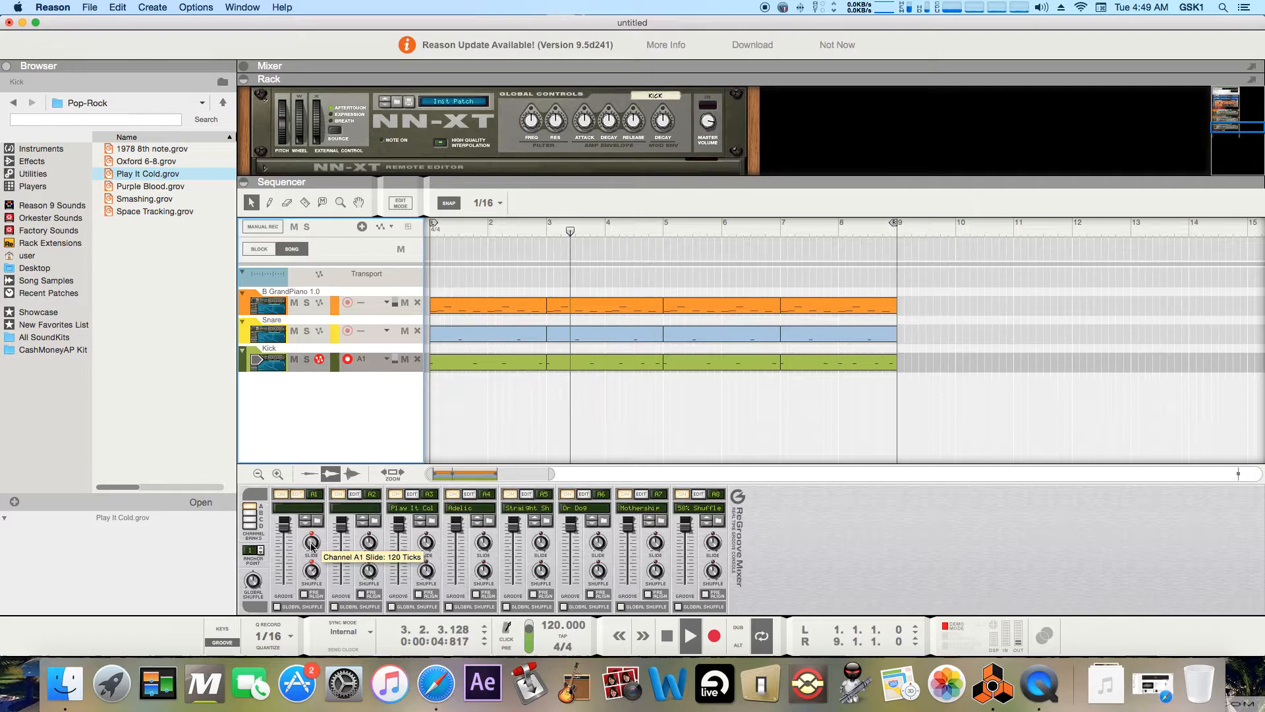
drag(310, 540, 311, 565)
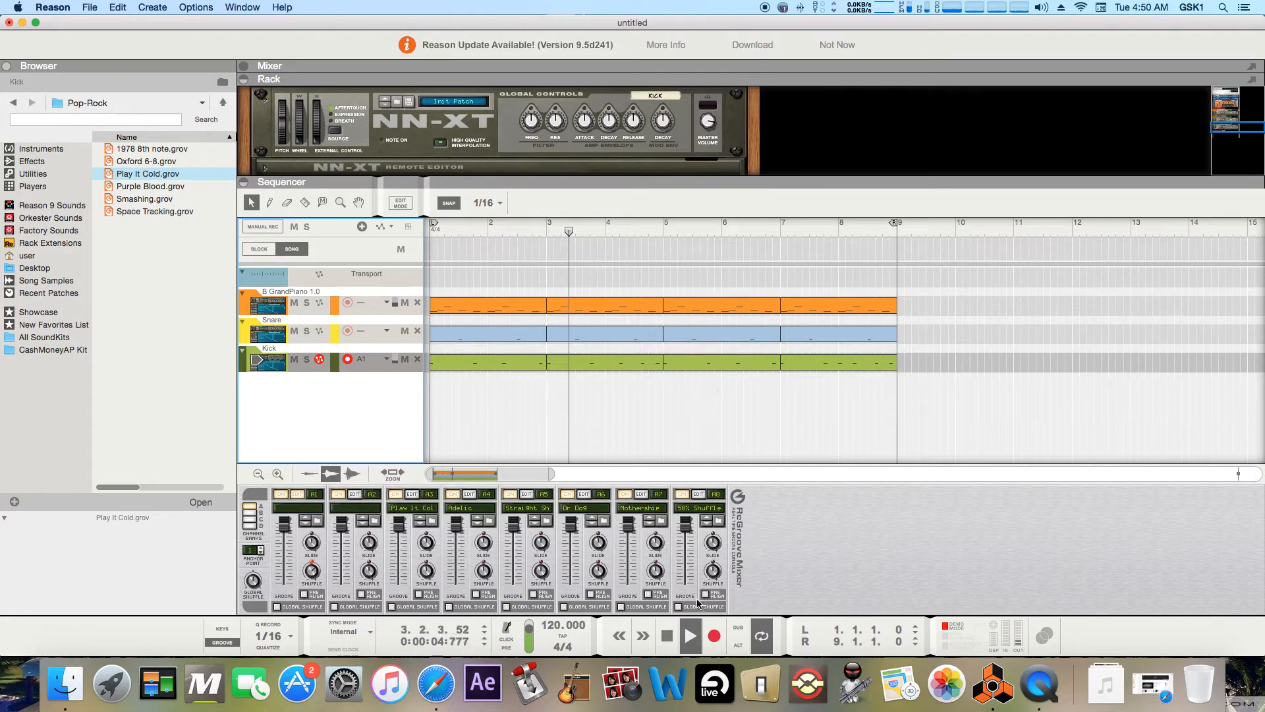
- Stop the song, check the Snare track's groove menu without assigning, and return to start
click(690, 635)
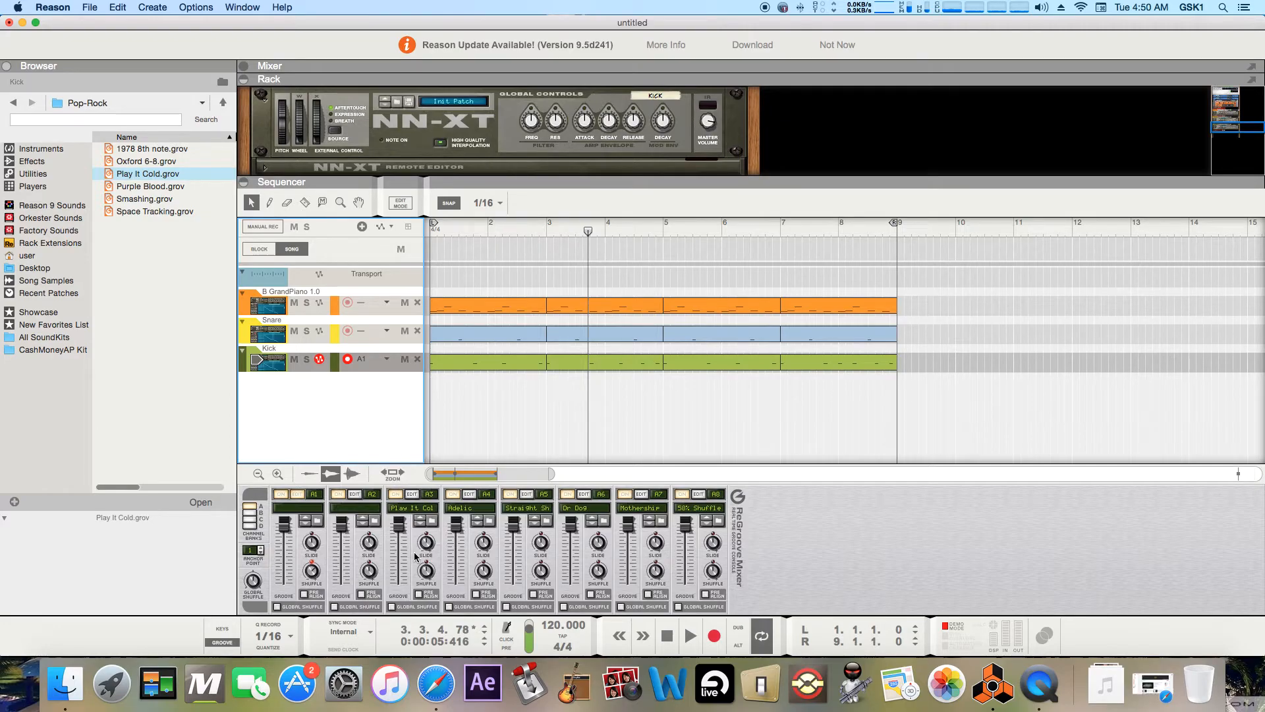
mouse_move(297, 292)
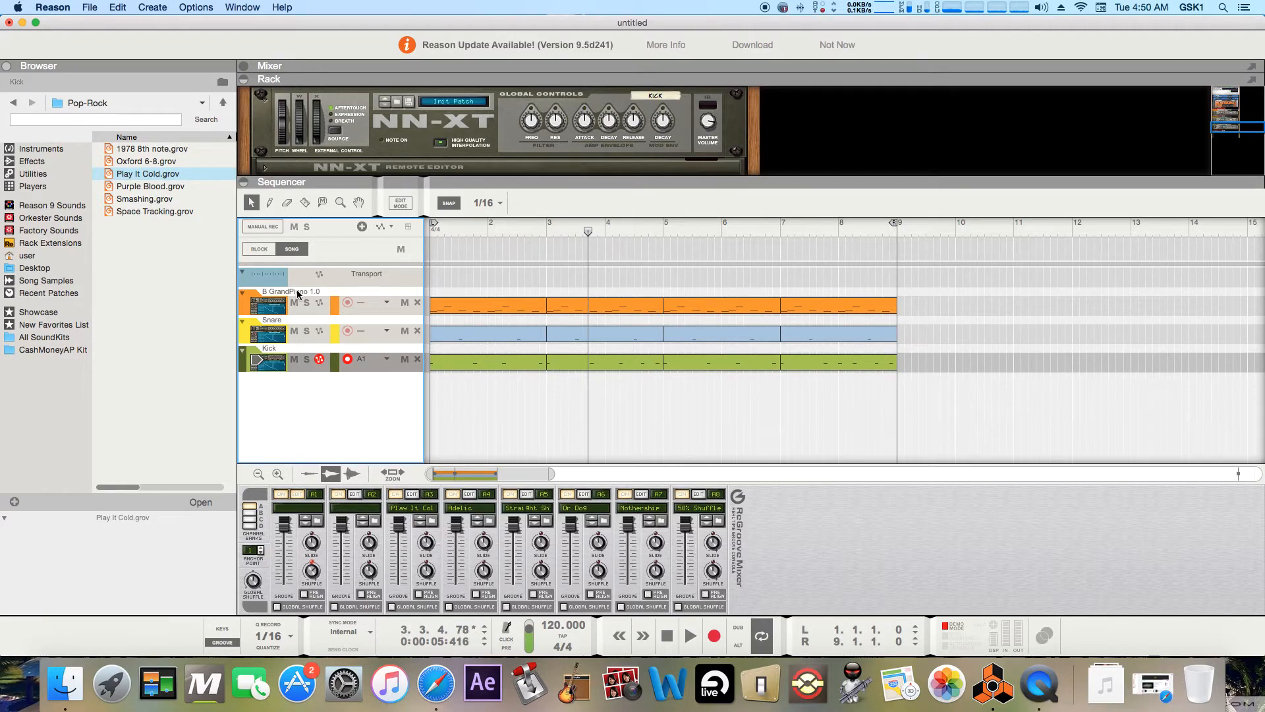
mouse_move(303, 344)
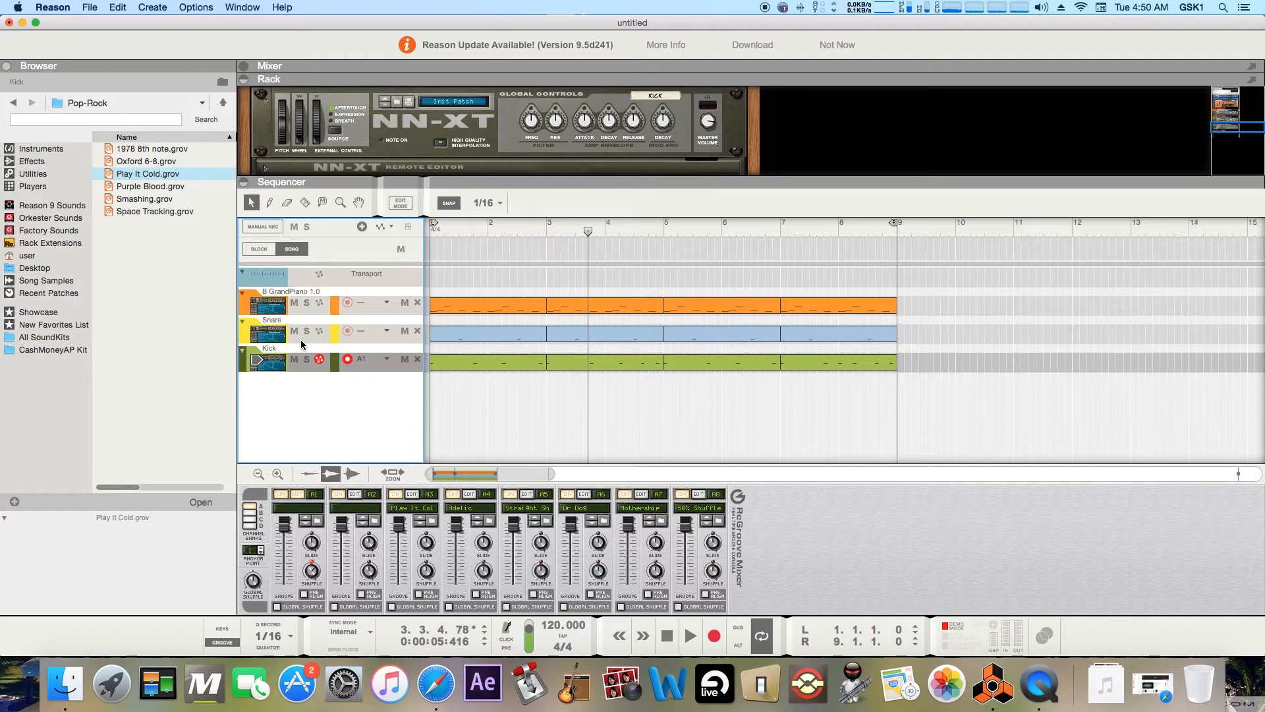
click(270, 331)
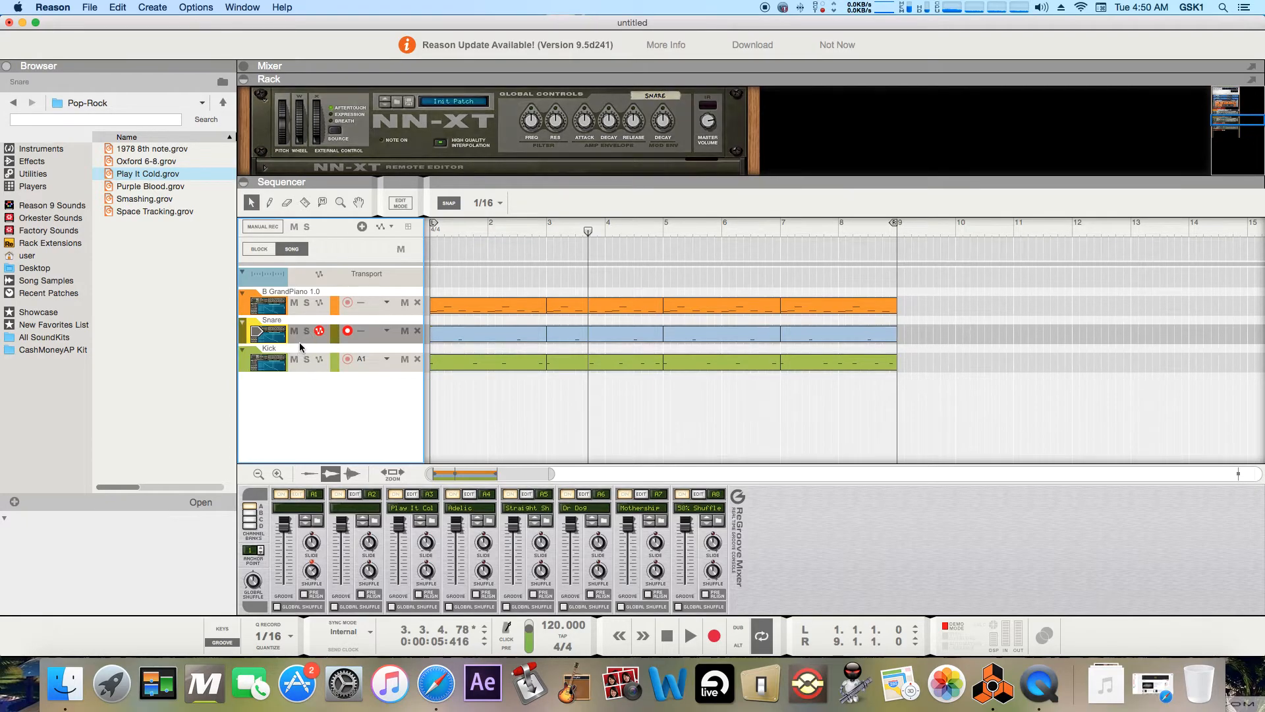
click(385, 331)
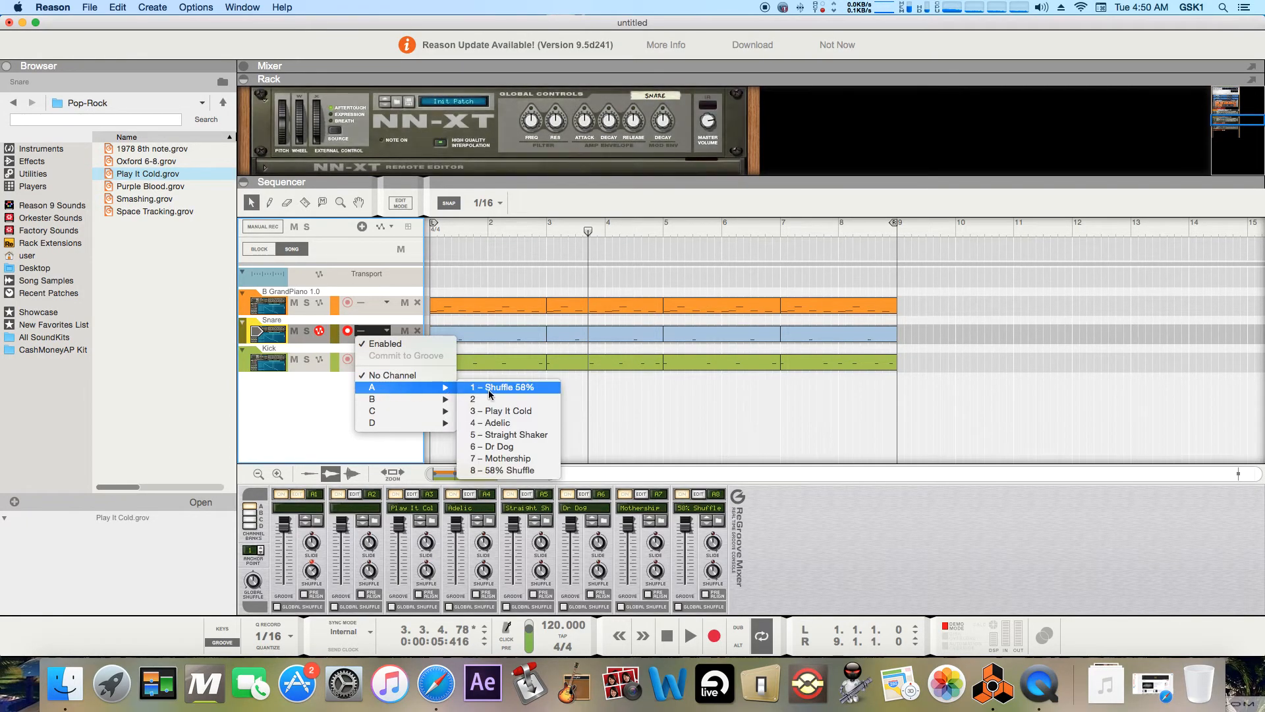
click(503, 387)
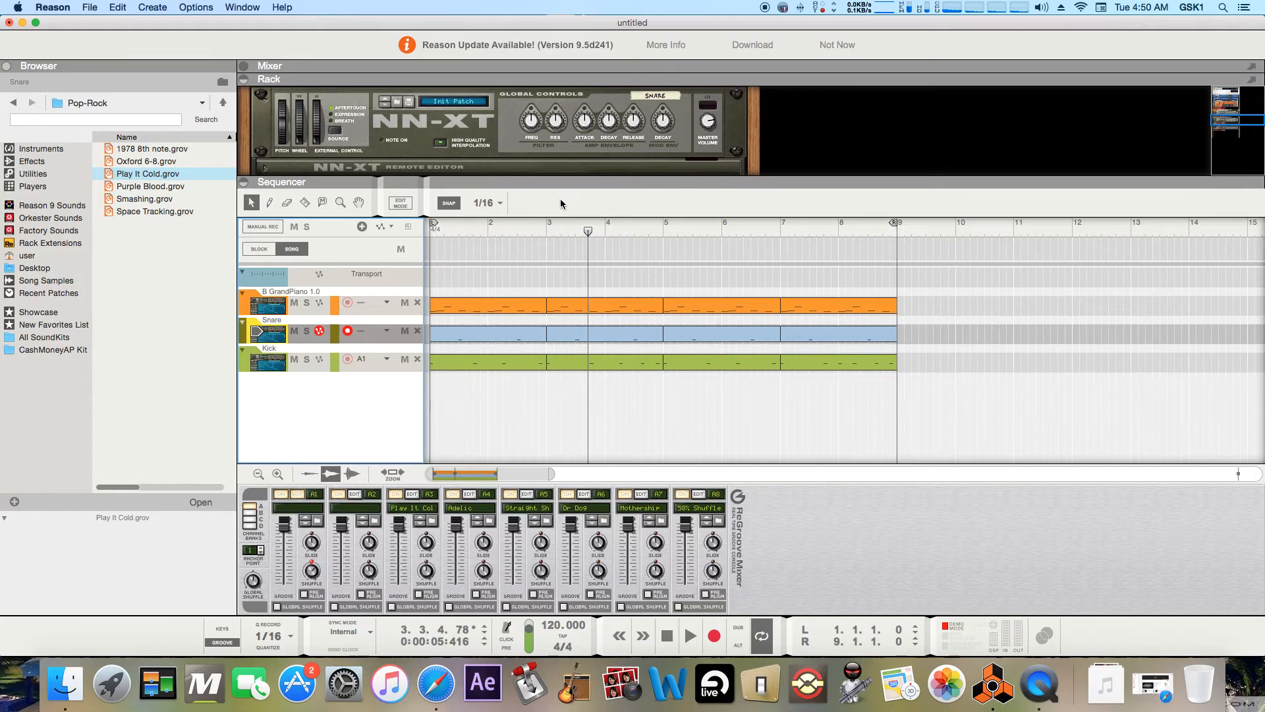
mouse_move(459, 358)
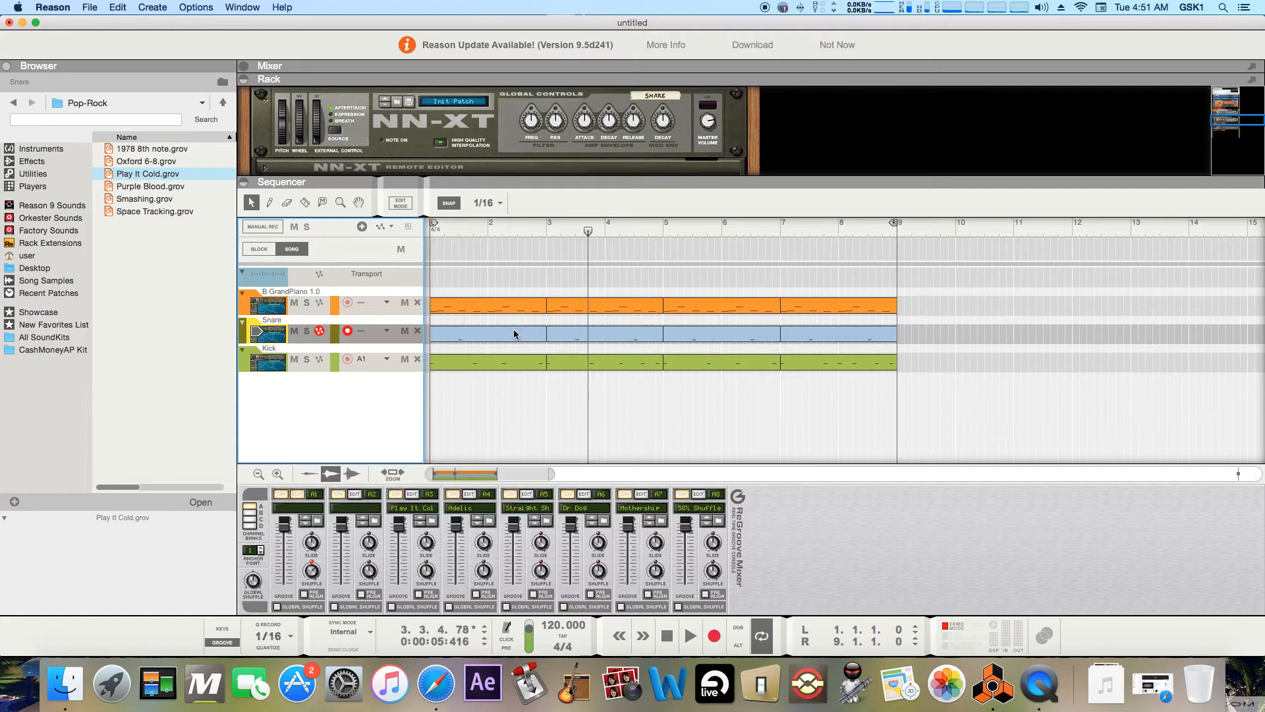
mouse_move(544, 326)
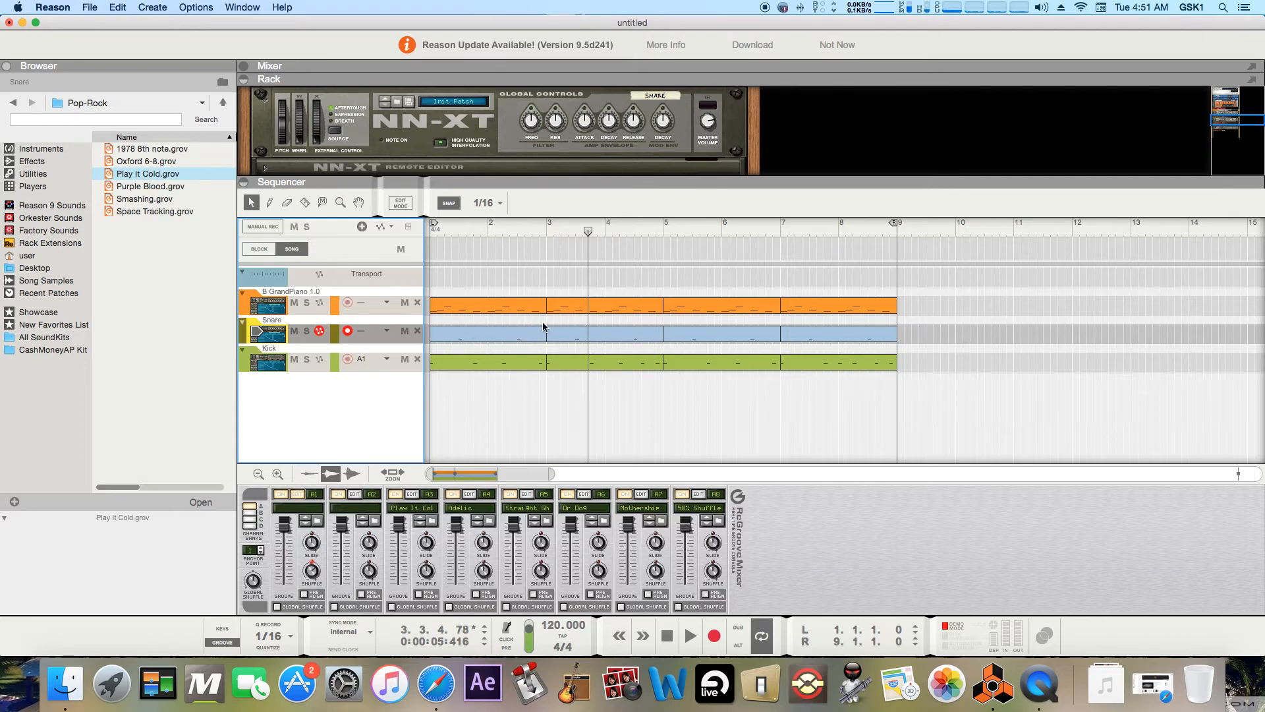
mouse_move(517, 345)
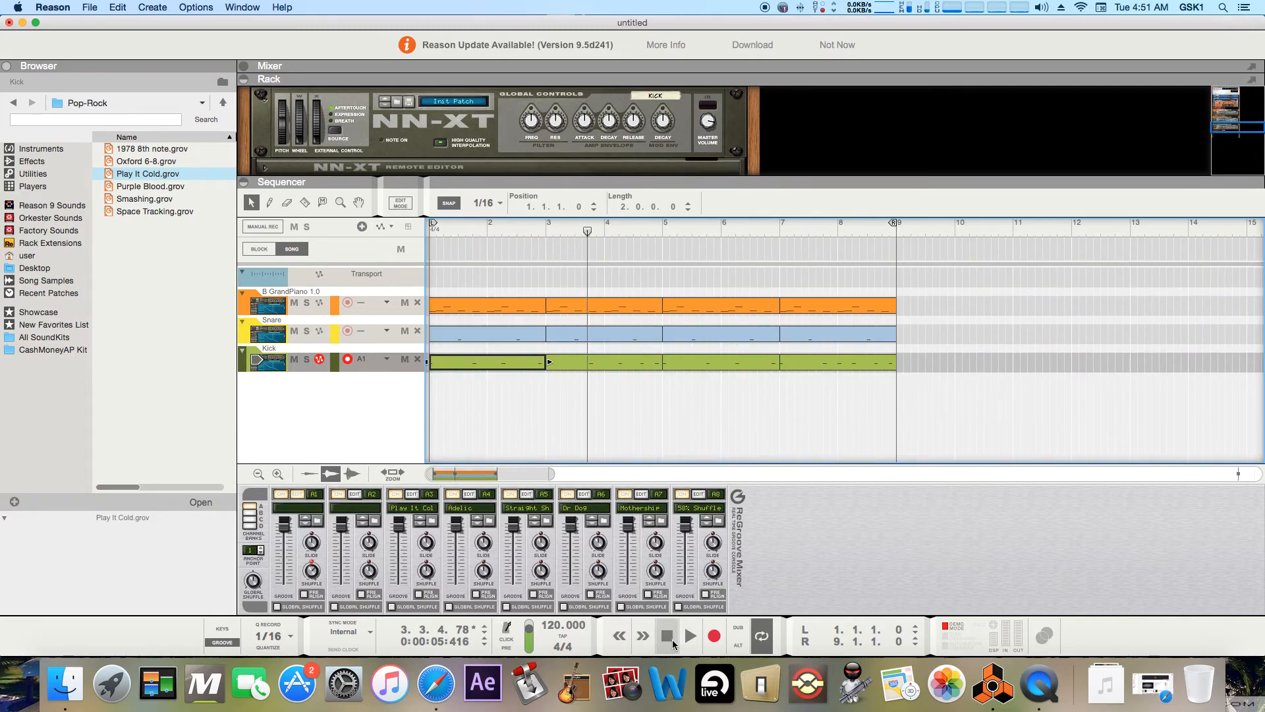
click(665, 637)
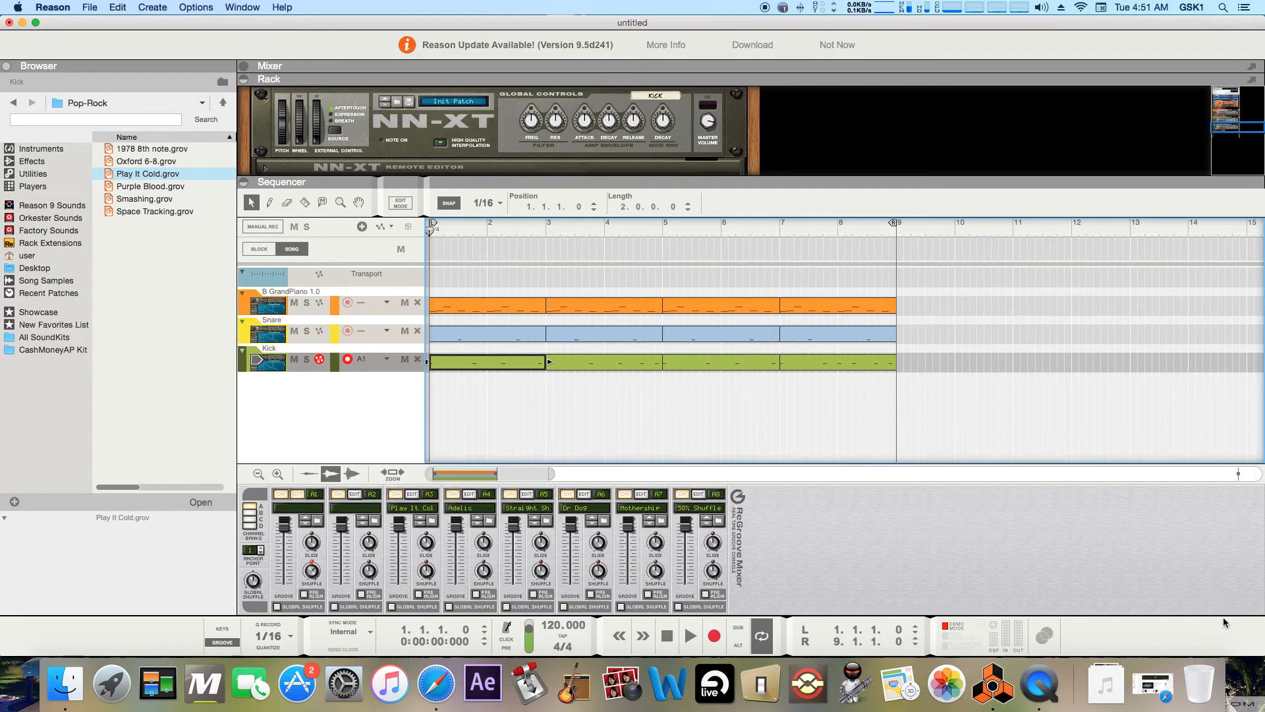
click(423, 683)
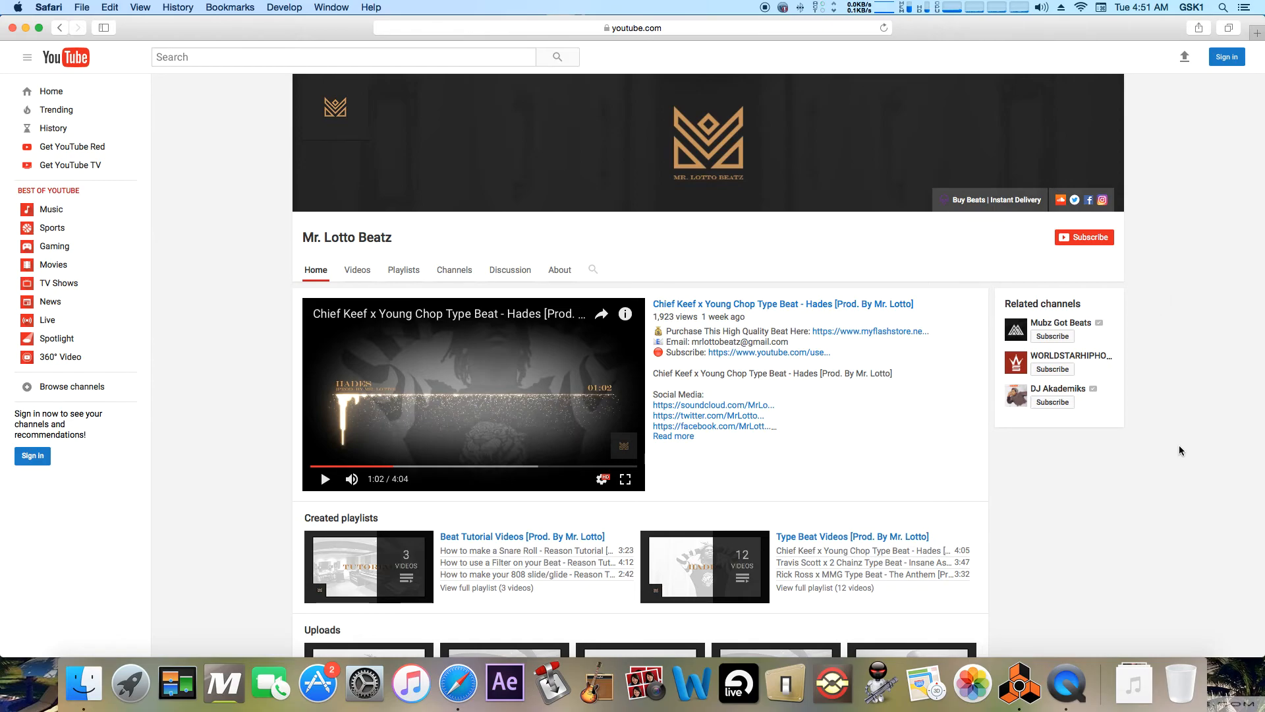
- Scroll through the beat producer's YouTube channel page in Safari
scroll(down, 3)
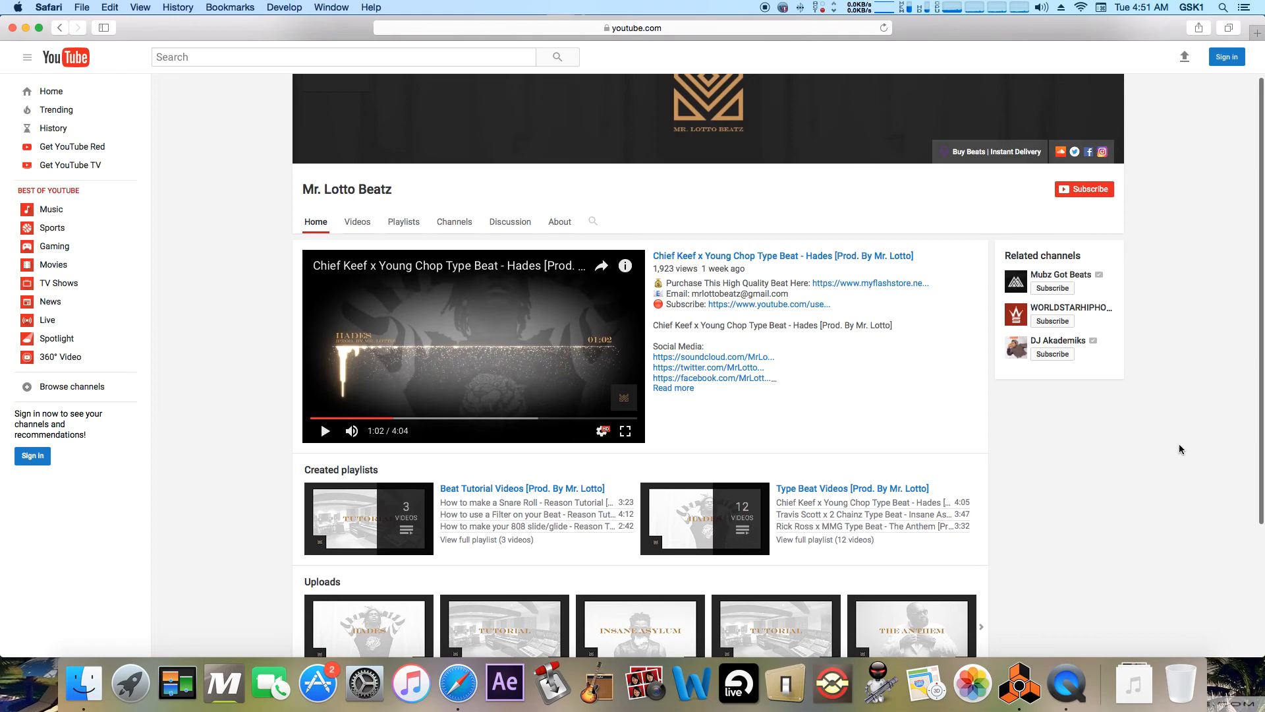
scroll(up, 3)
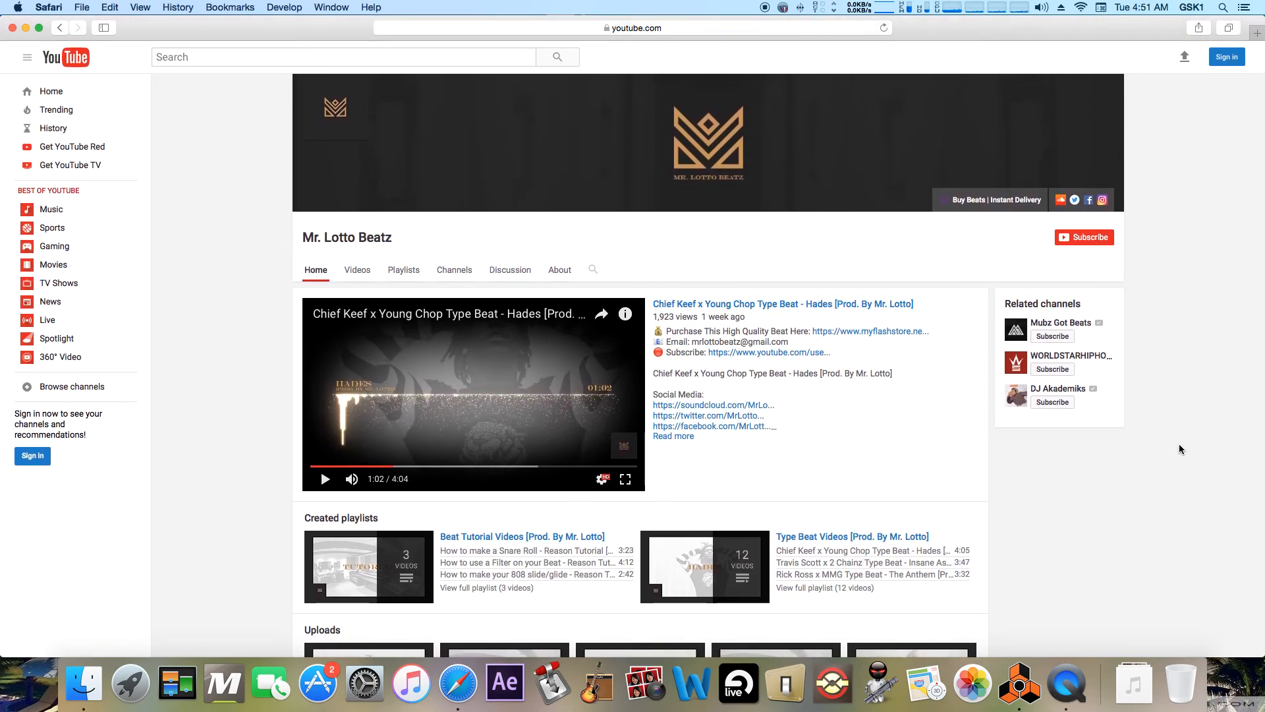
scroll(down, 3)
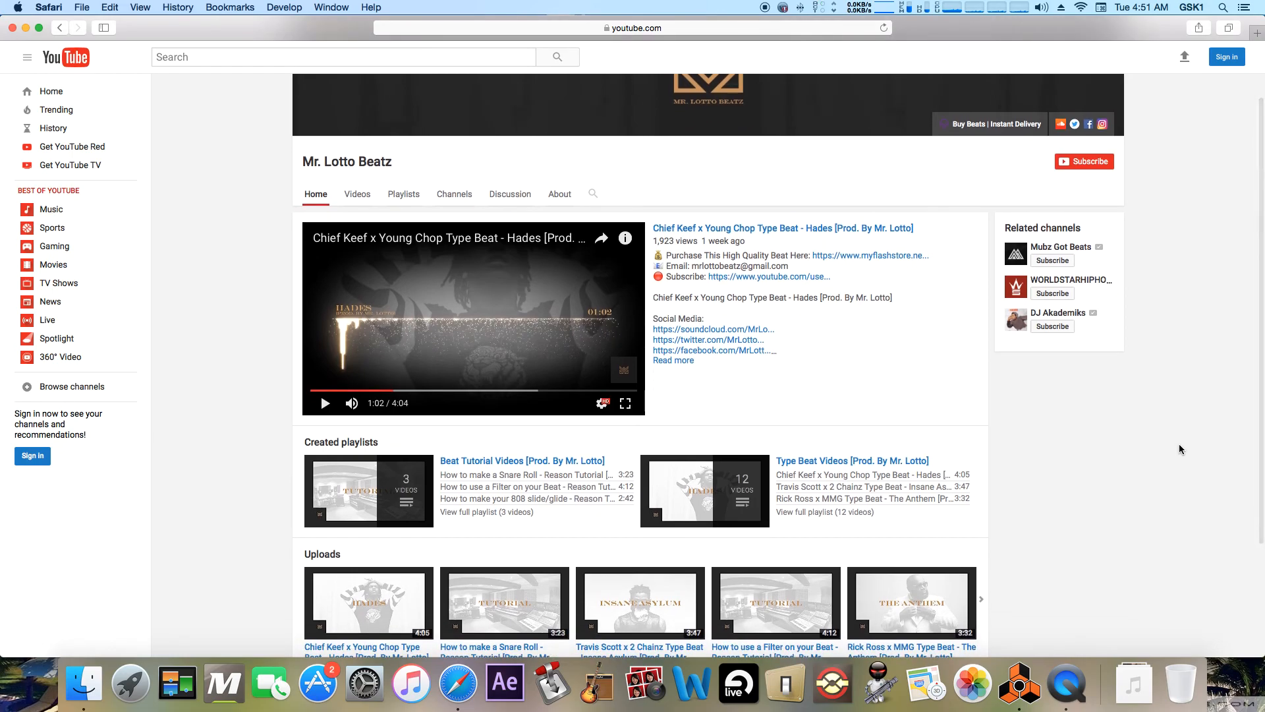
scroll(down, 3)
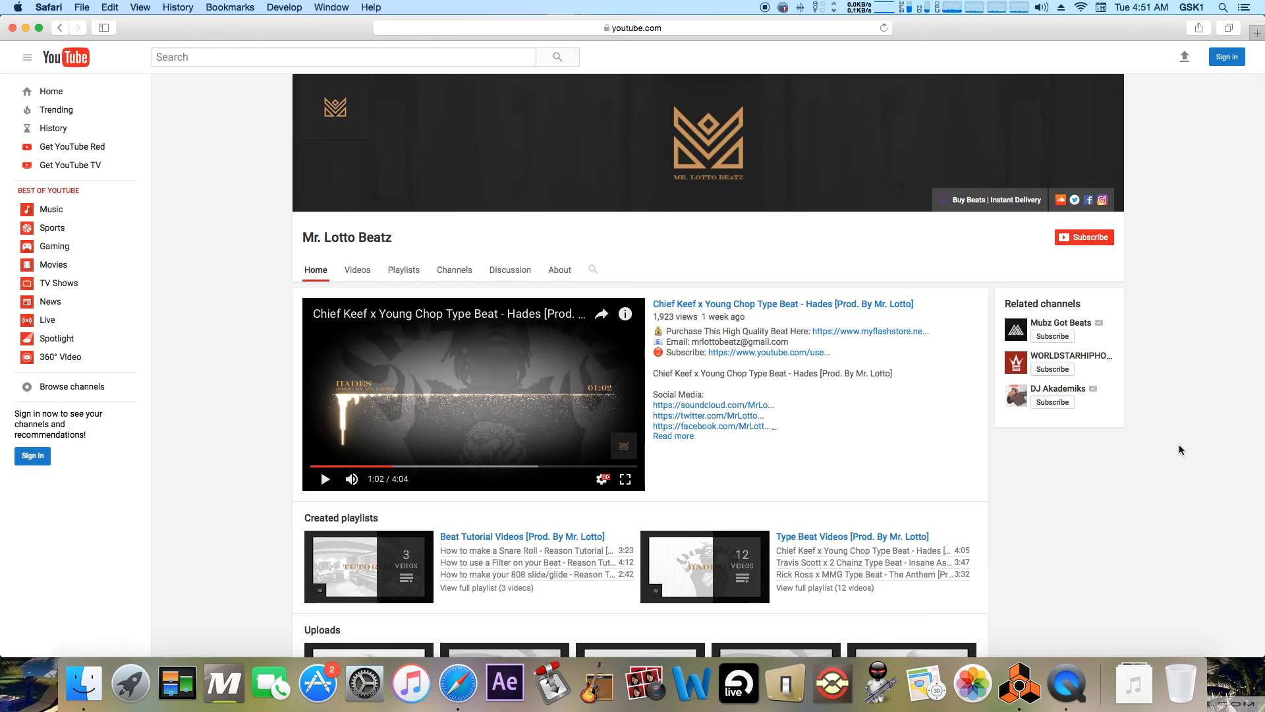
mouse_move(1190, 417)
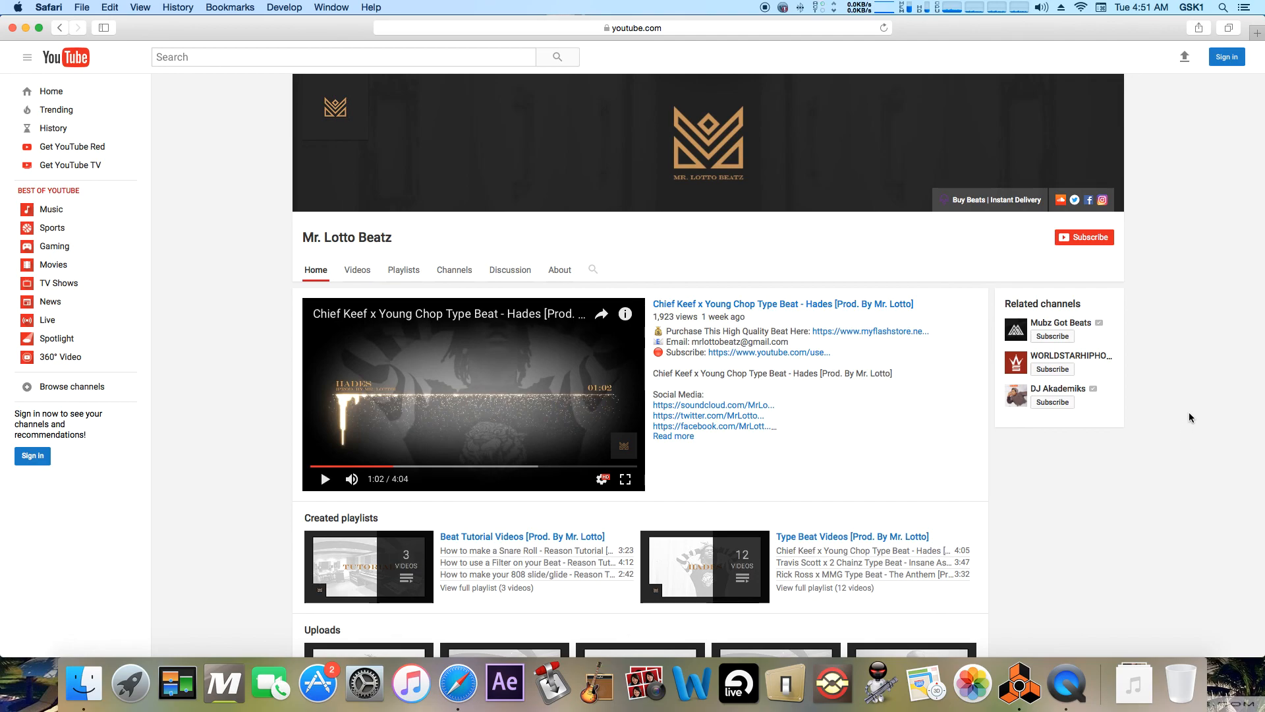
mouse_move(1021, 604)
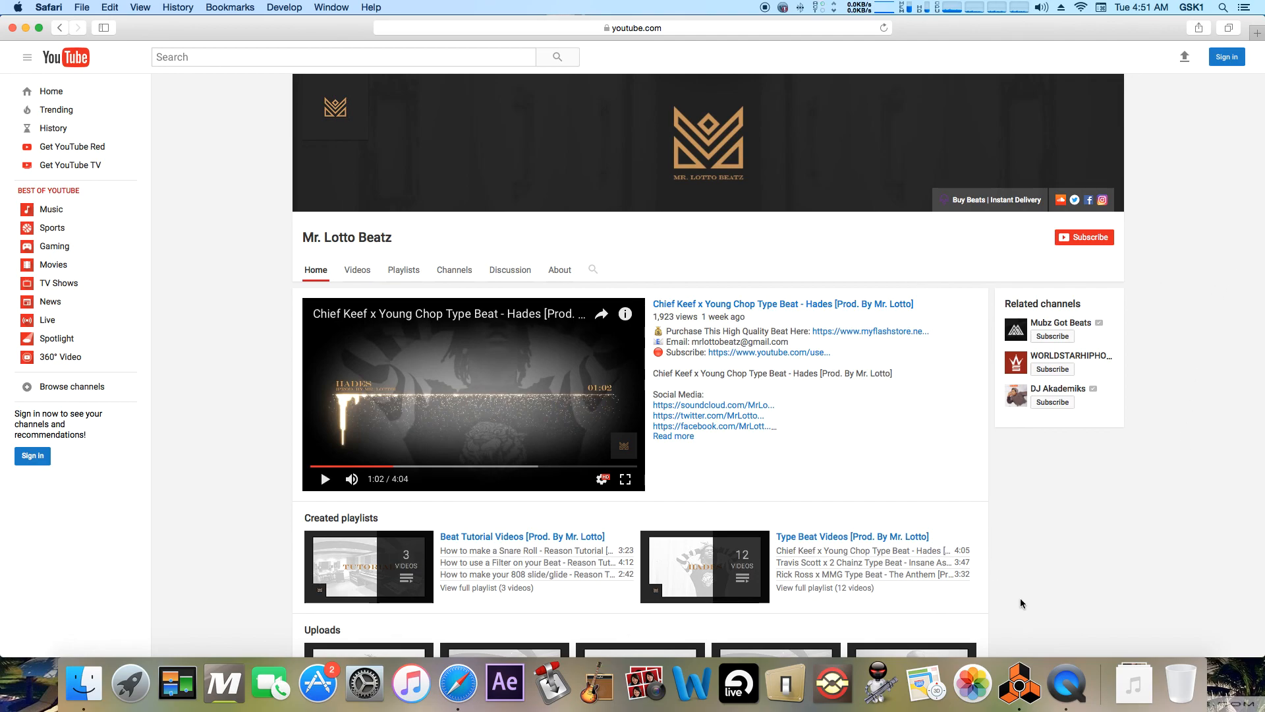